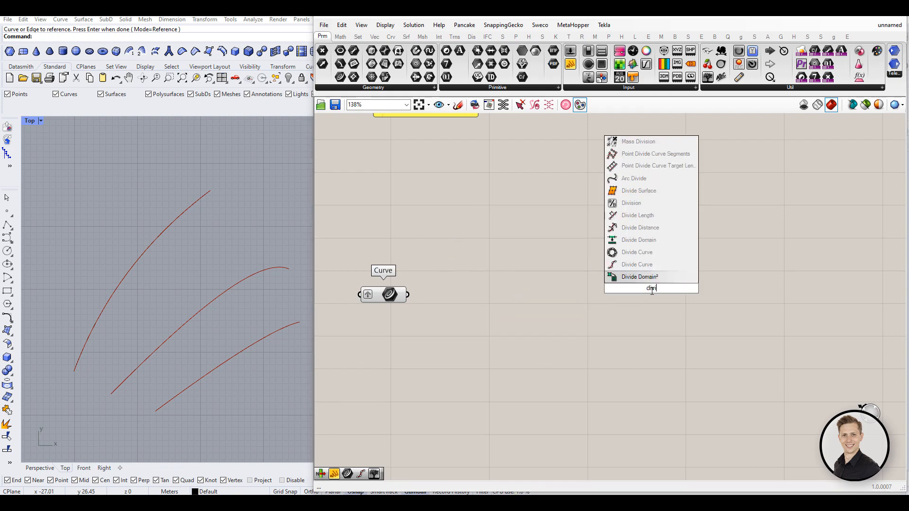
# Place Divide Curve, fed by the Curve param and a Count slider set to 2
pyautogui.click(636, 253)
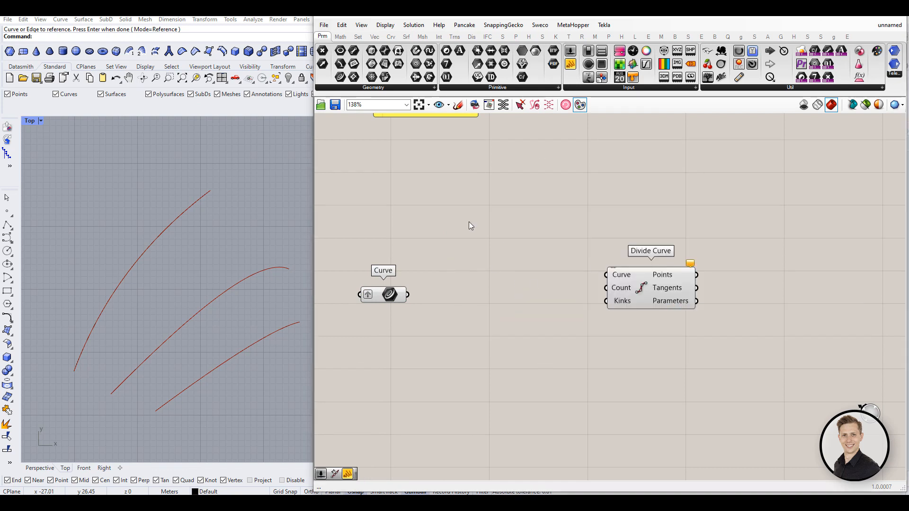
pyautogui.rightClick(390, 294)
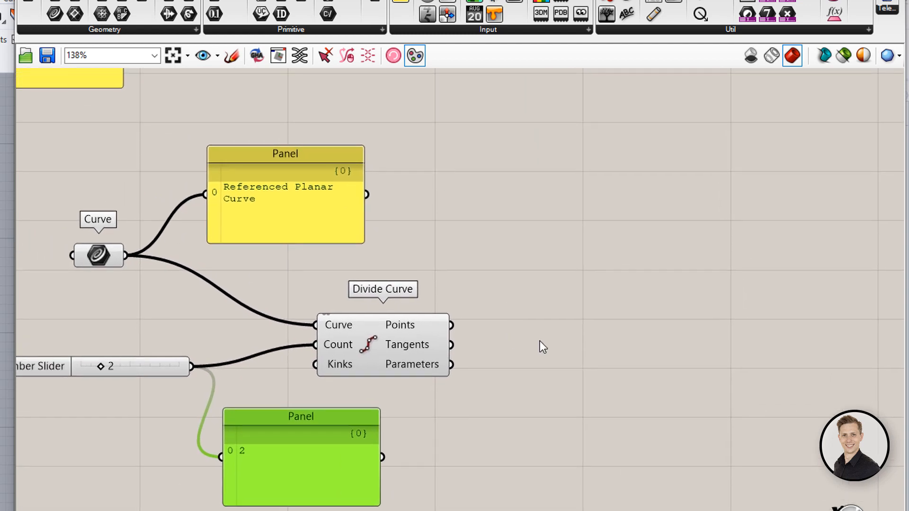
pyautogui.moveTo(504, 326)
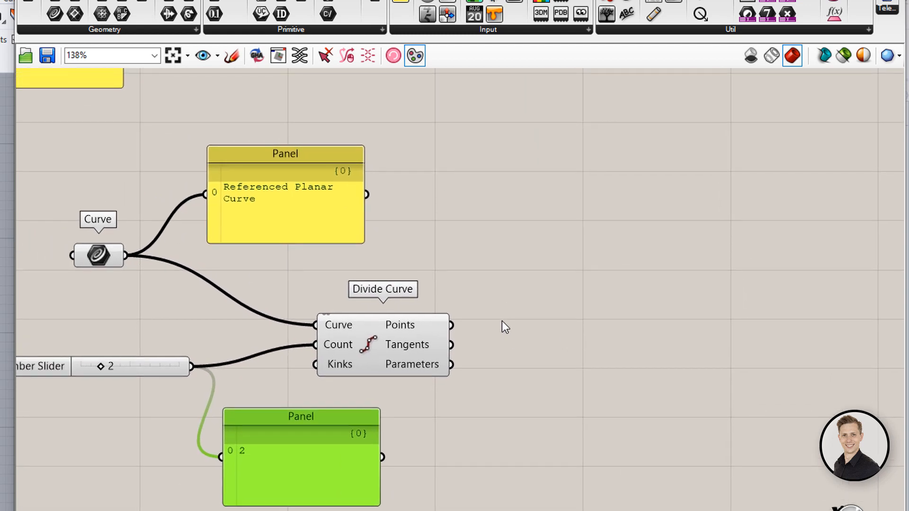
pyautogui.moveTo(520, 330)
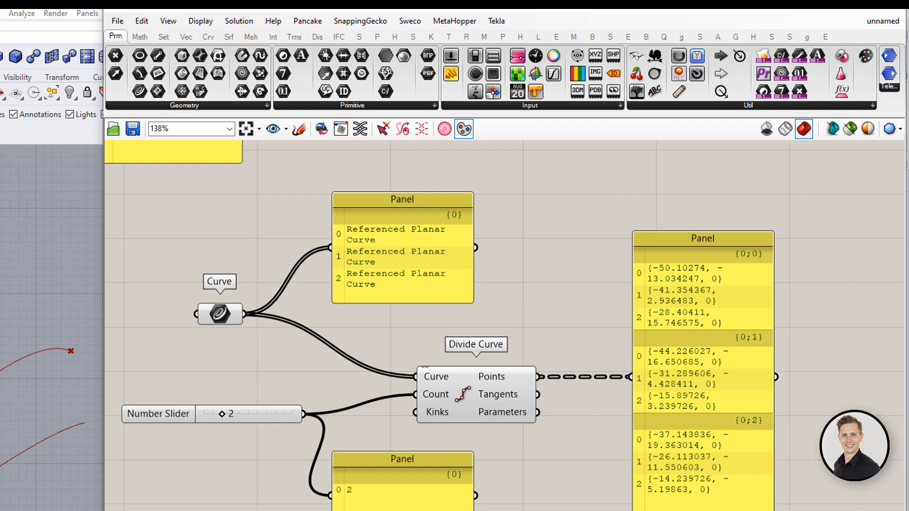
pyautogui.moveTo(506, 493)
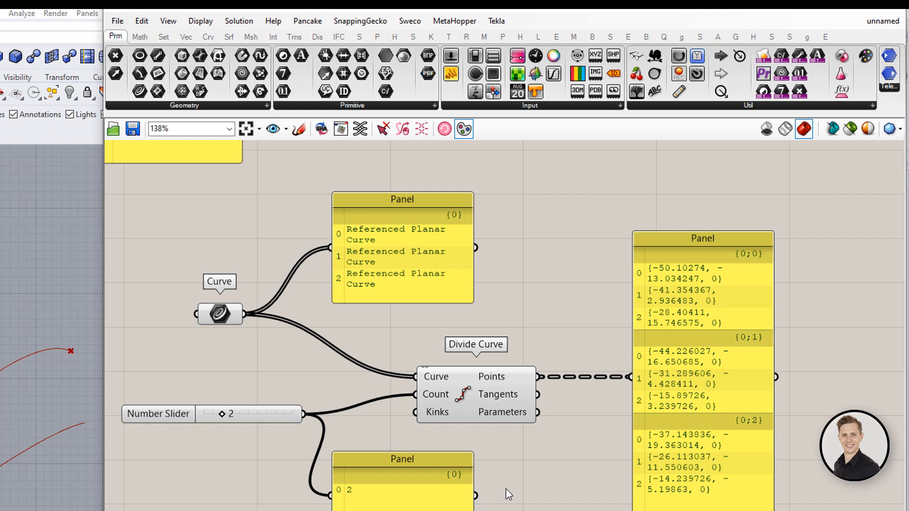
pyautogui.moveTo(340, 242)
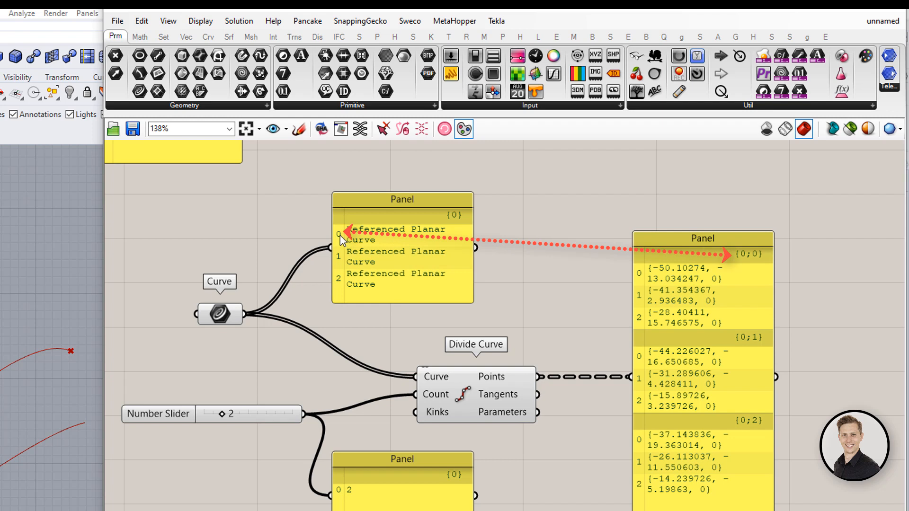
pyautogui.moveTo(350, 285)
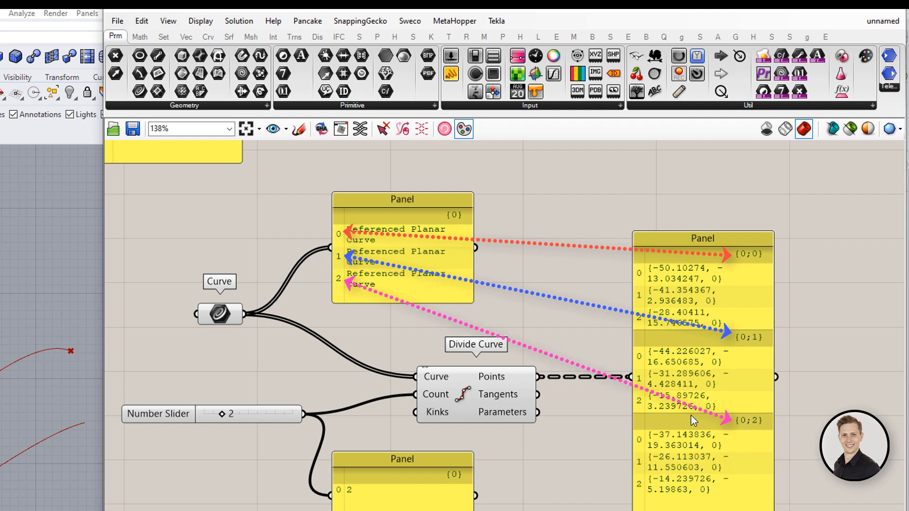
pyautogui.moveTo(743, 305)
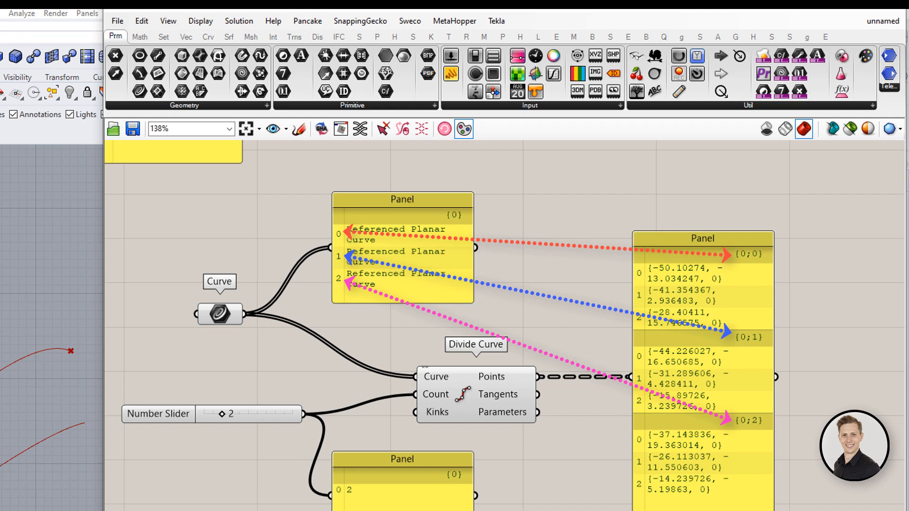
# Scroll the canvas to inspect the three referenced curves' output panel
pyautogui.scroll(-3)
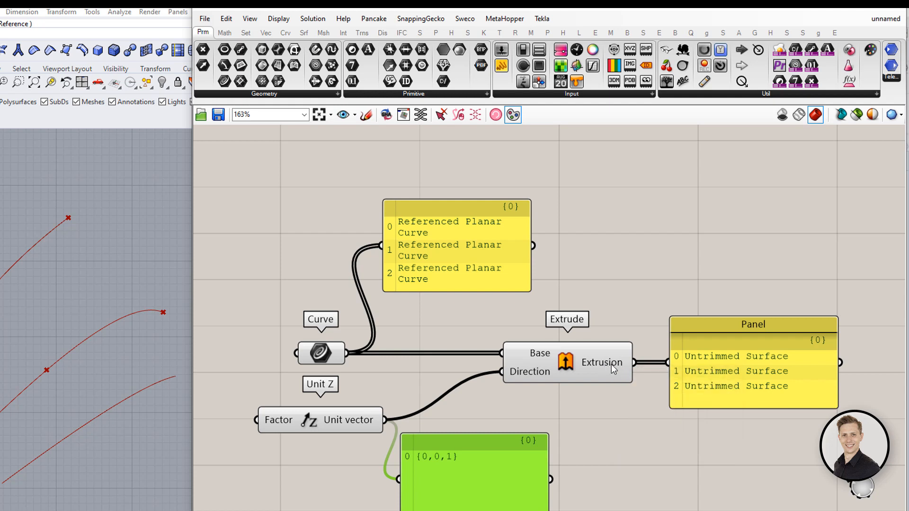
pyautogui.moveTo(613, 370)
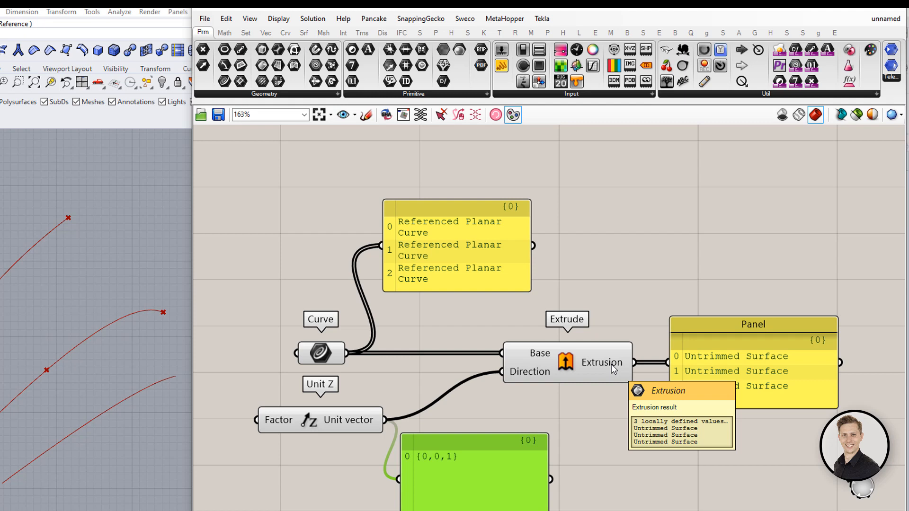
pyautogui.moveTo(821, 346)
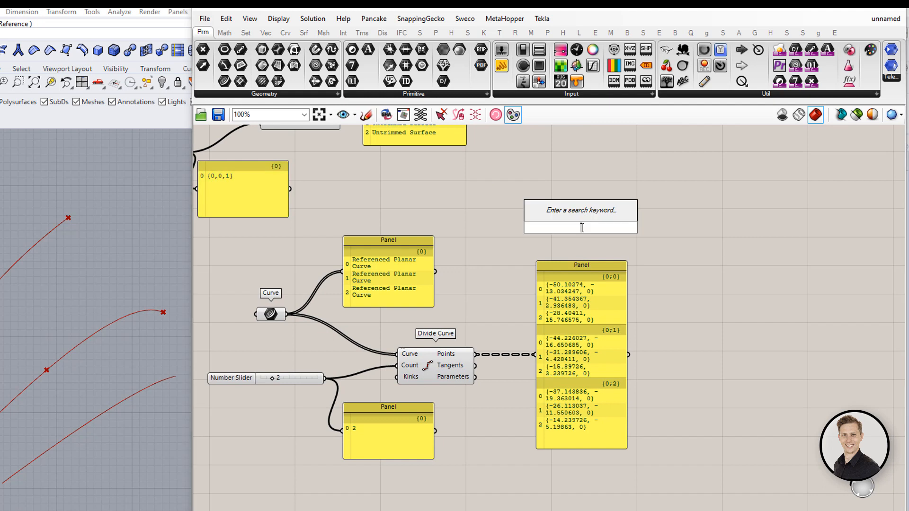
# Add a Param Viewer ('param vi') and zoom in on its three-branch tree diagram
pyautogui.write('param vi')
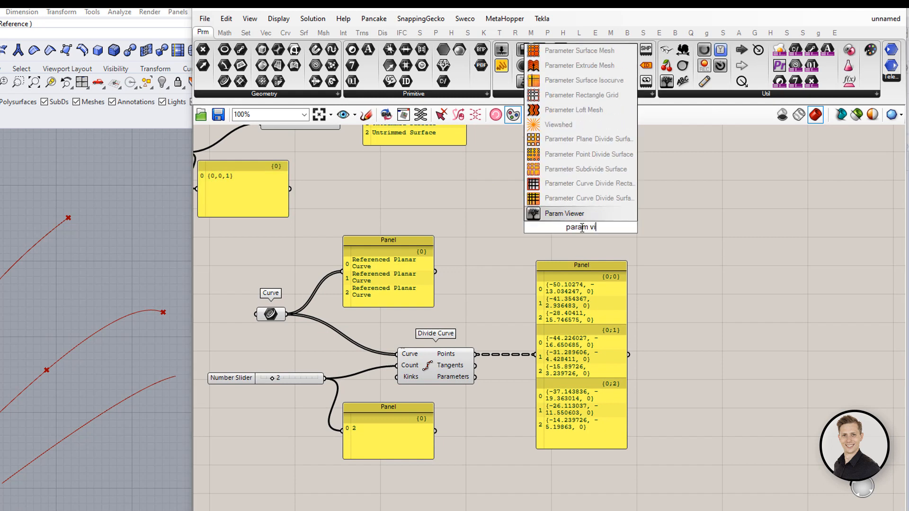
pyautogui.click(563, 213)
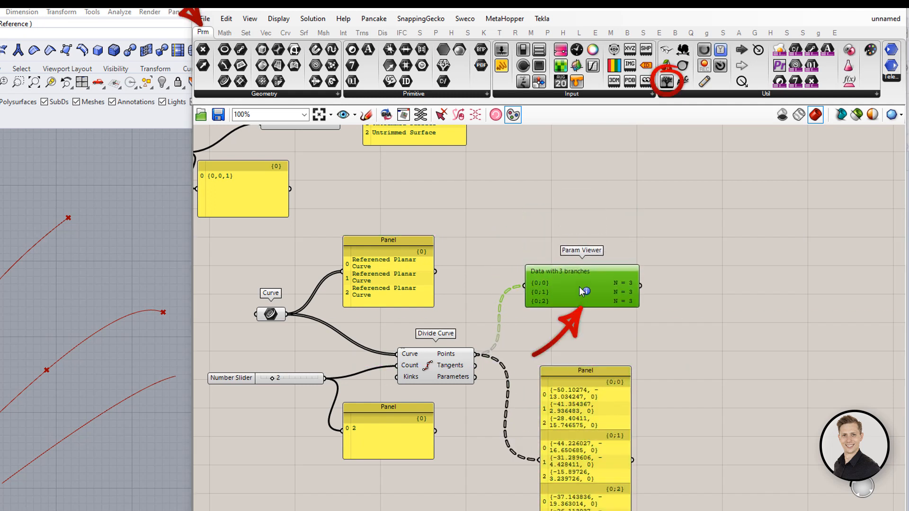
pyautogui.scroll(3)
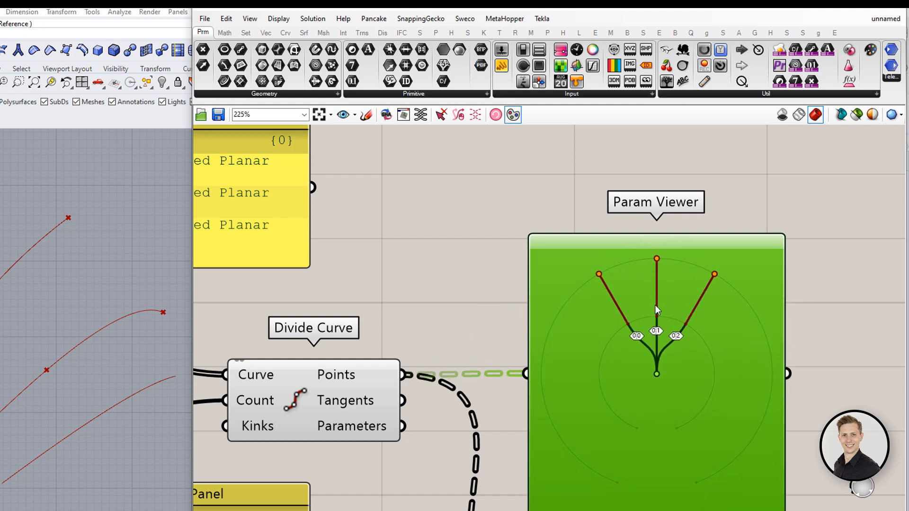
pyautogui.scroll(3)
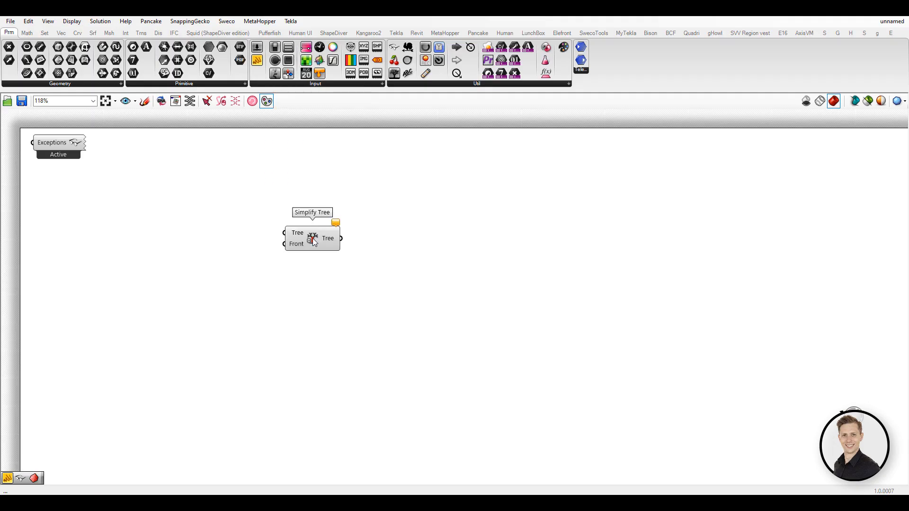
# Search for and place Flatten Tree and Merge beside Simplify Tree
pyautogui.doubleClick(312, 237)
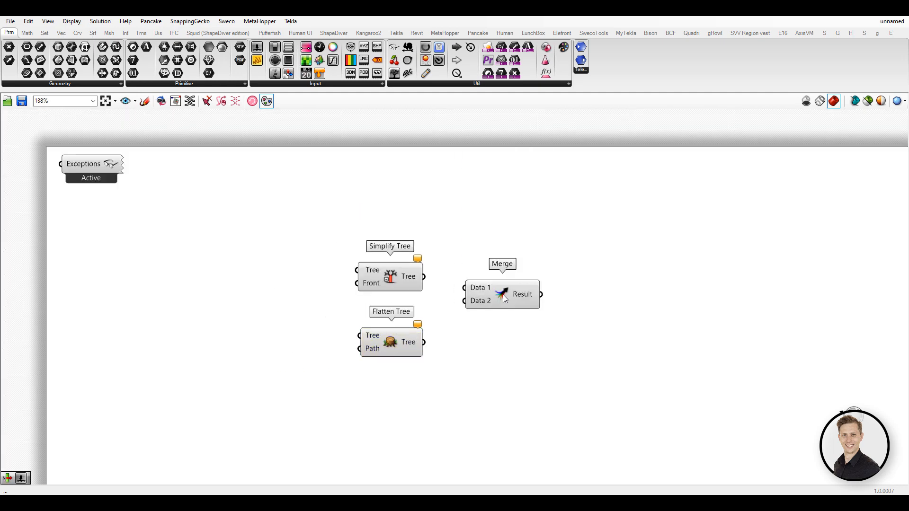
pyautogui.rightClick(480, 287)
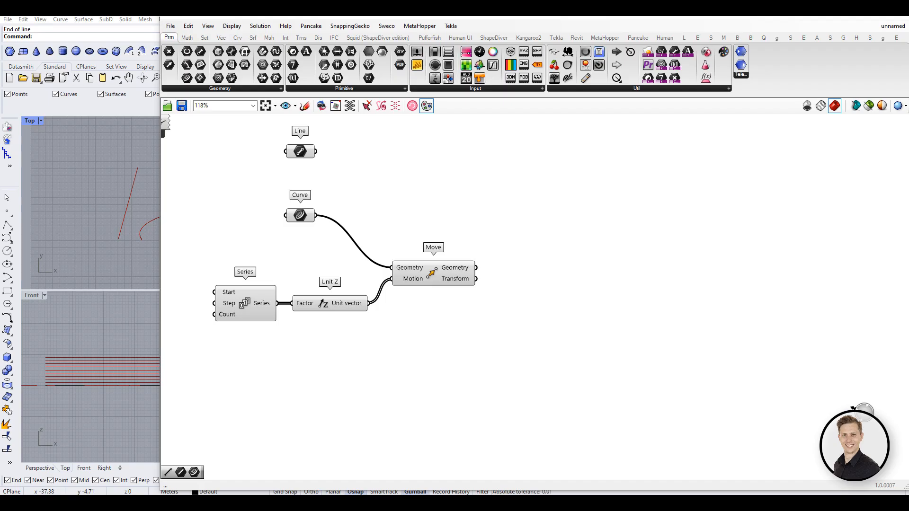
pyautogui.moveTo(523, 221)
pyautogui.write('merg')
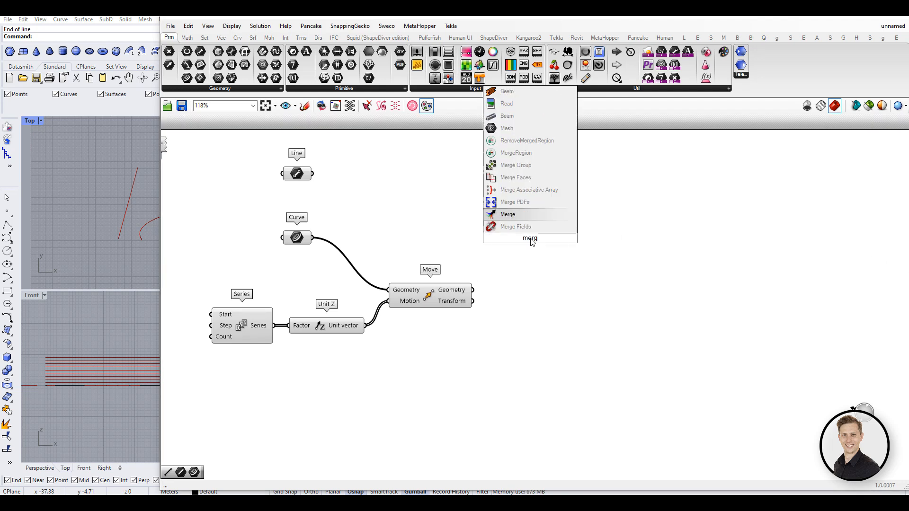
# Merge Line and moved curves into a repositioned results panel, and place Loft
pyautogui.click(507, 214)
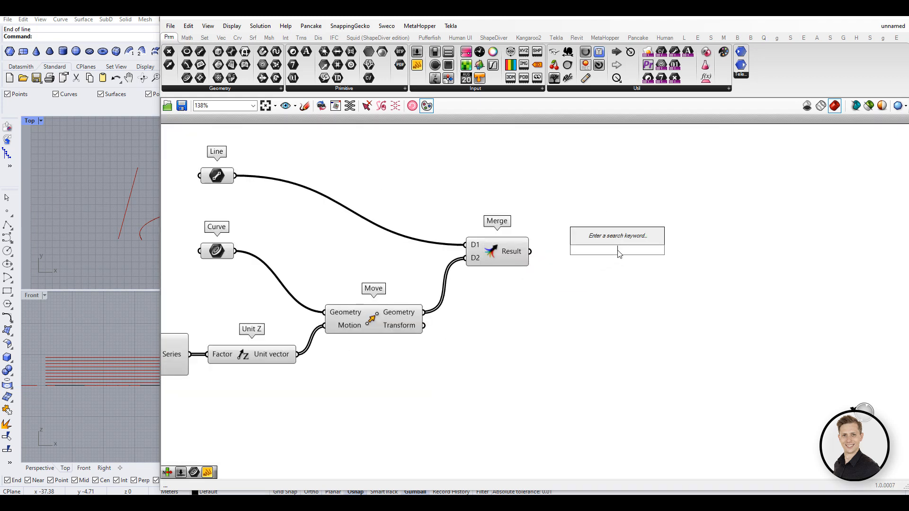
pyautogui.click(616, 235)
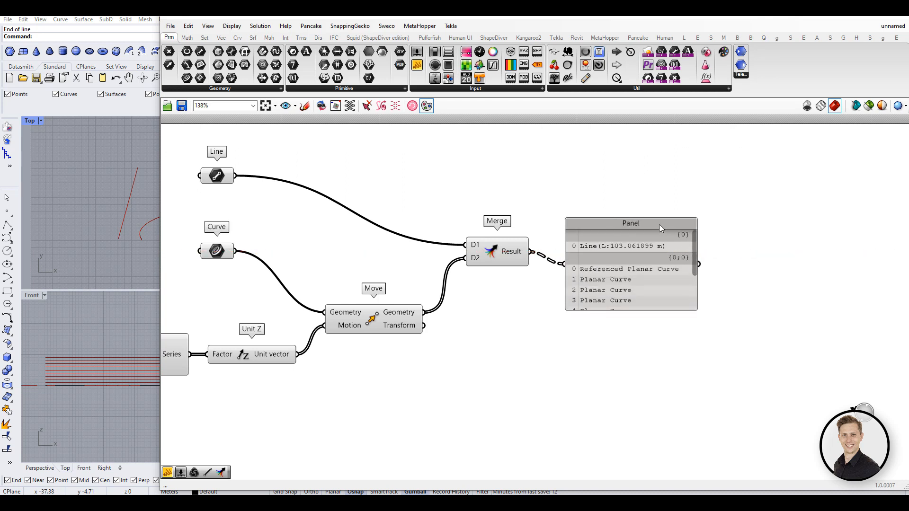
pyautogui.click(630, 222)
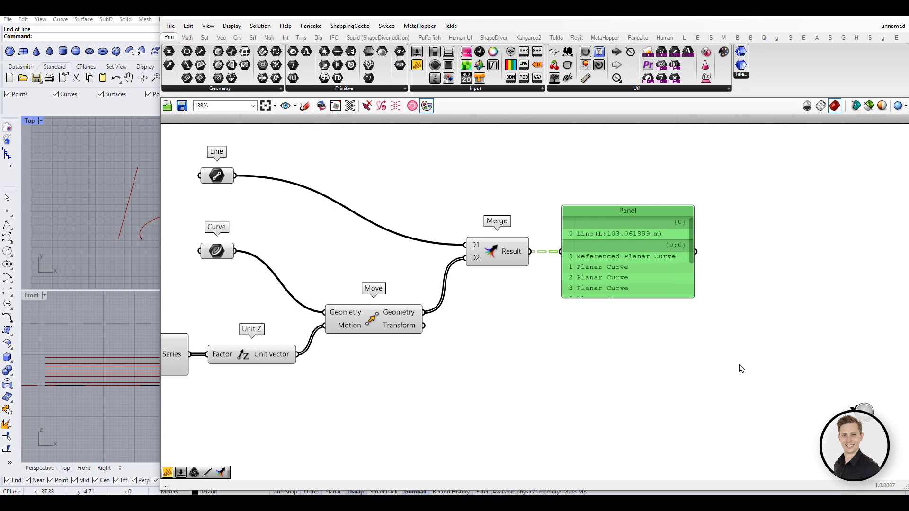
pyautogui.moveTo(581, 318)
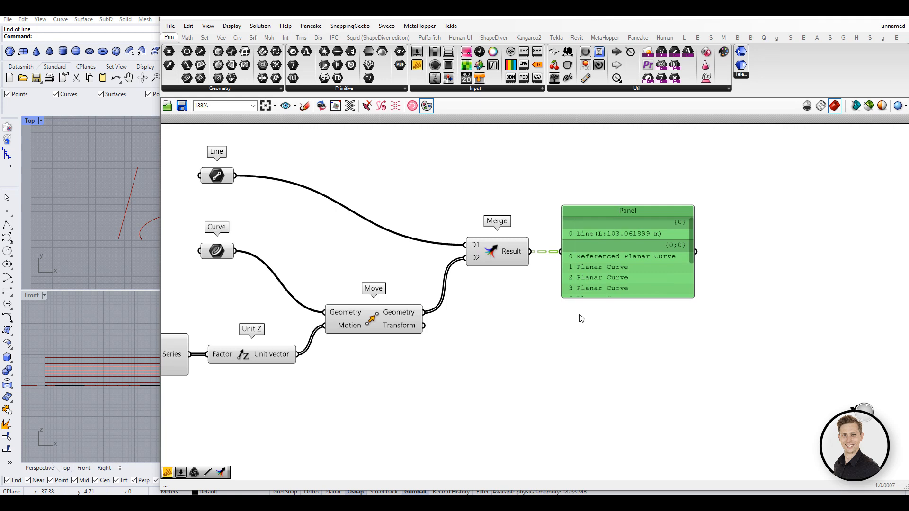
pyautogui.moveTo(604, 296)
pyautogui.write('loft')
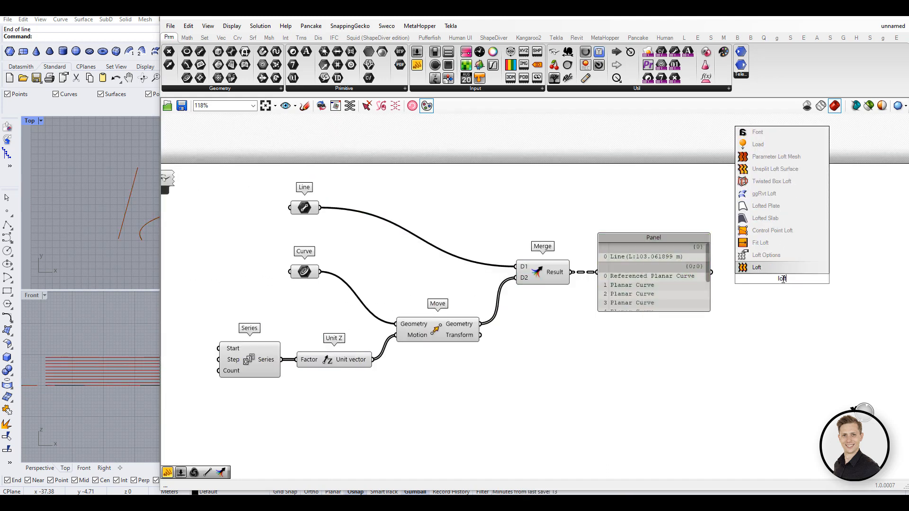
pyautogui.click(756, 267)
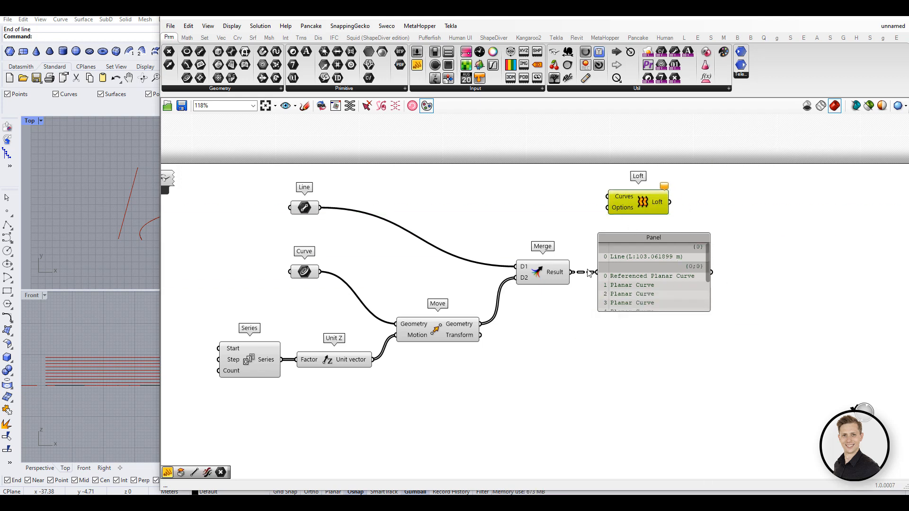
# Wire Merge into Loft with an output panel, inserting Simplify Tree
pyautogui.click(637, 202)
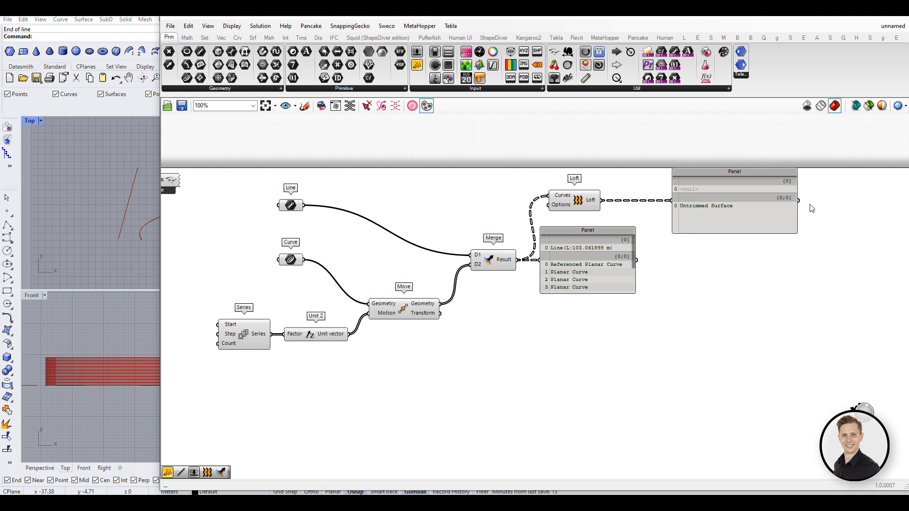
pyautogui.moveTo(744, 333)
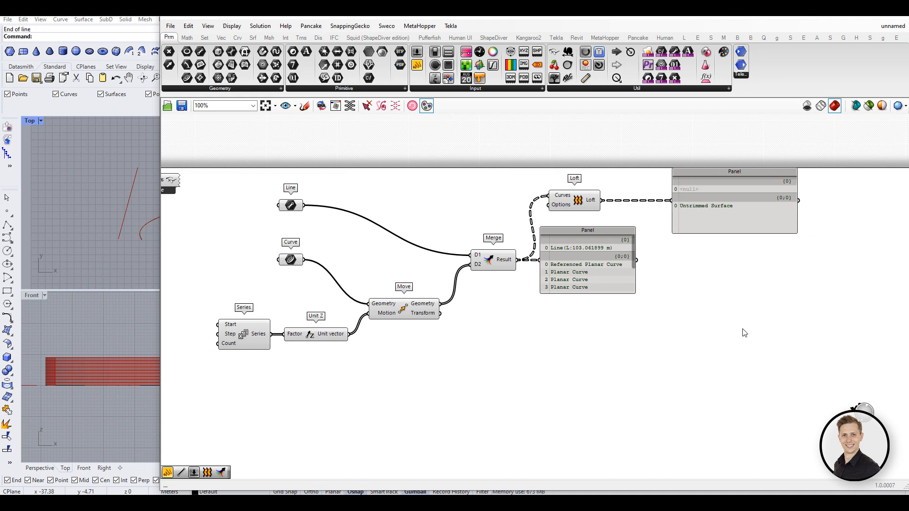
pyautogui.moveTo(732, 333)
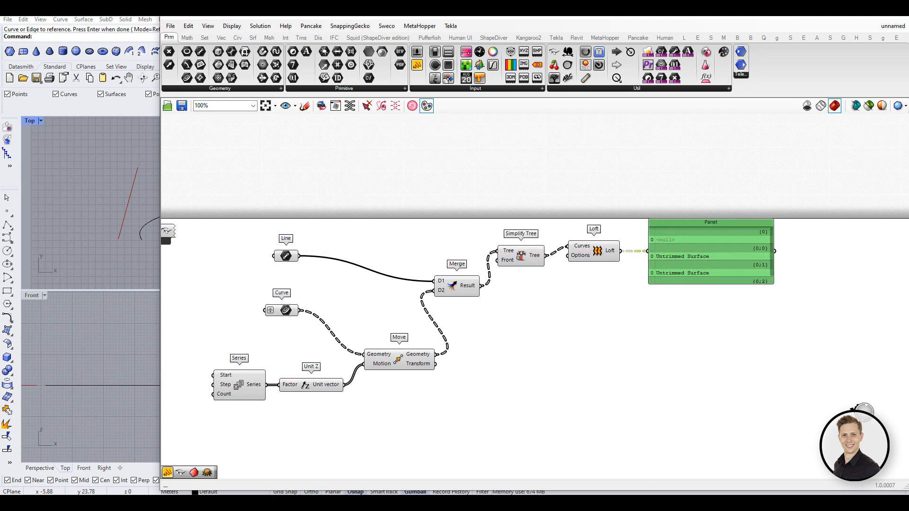
pyautogui.moveTo(813, 207)
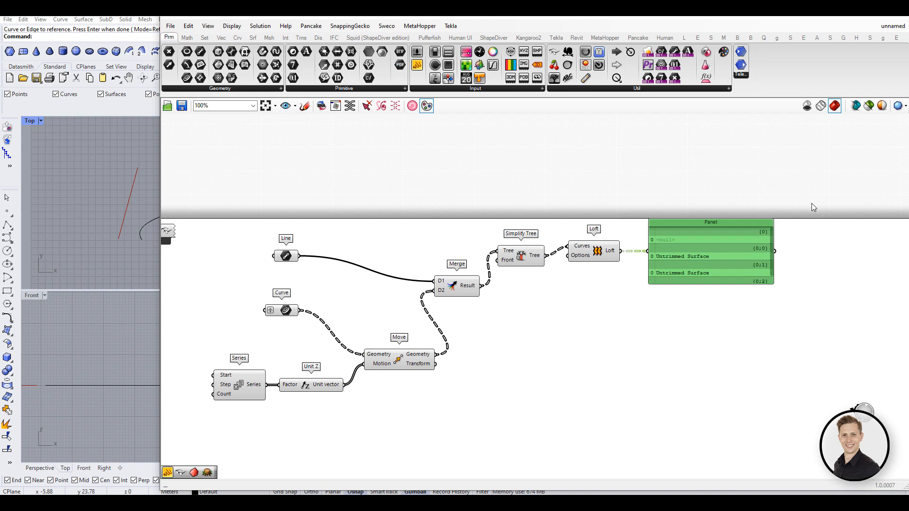
pyautogui.moveTo(813, 207)
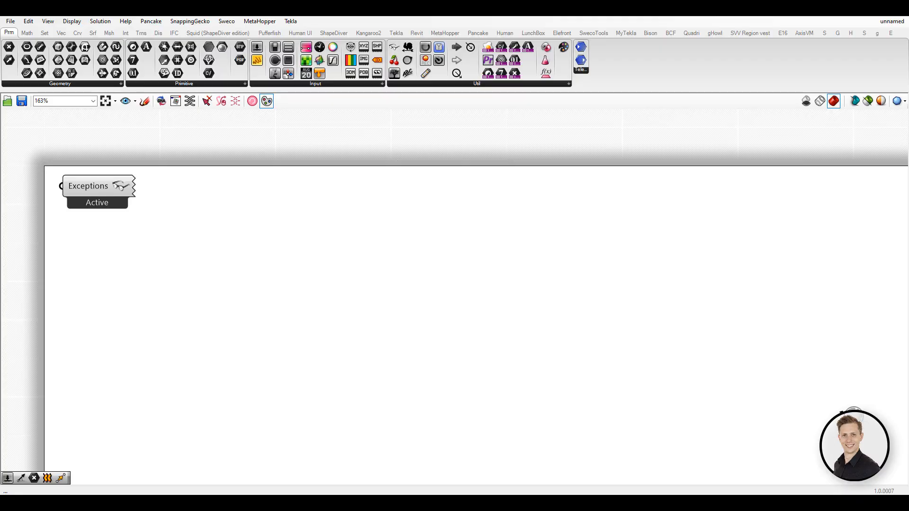
pyautogui.moveTo(280, 279)
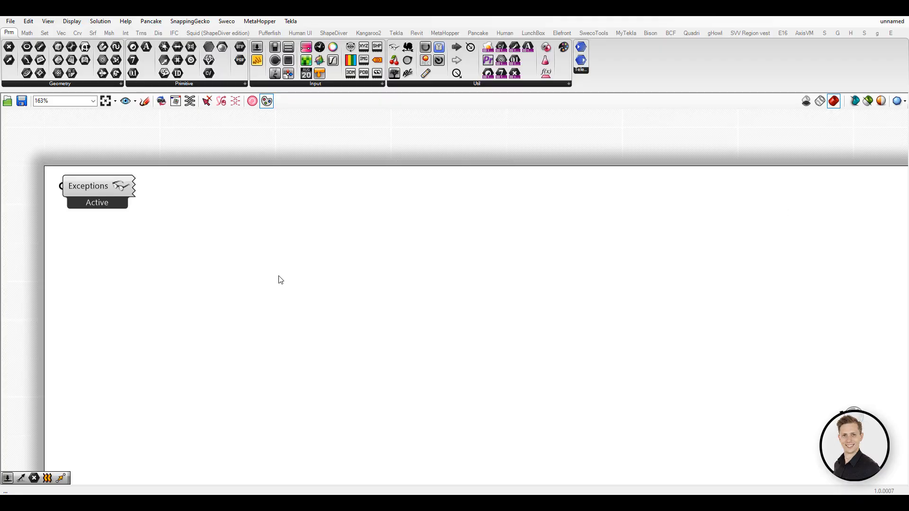
# Insert Flatten Tree, Simplify Tree ('sim') and Shift List components on the canvas
pyautogui.doubleClick(278, 272)
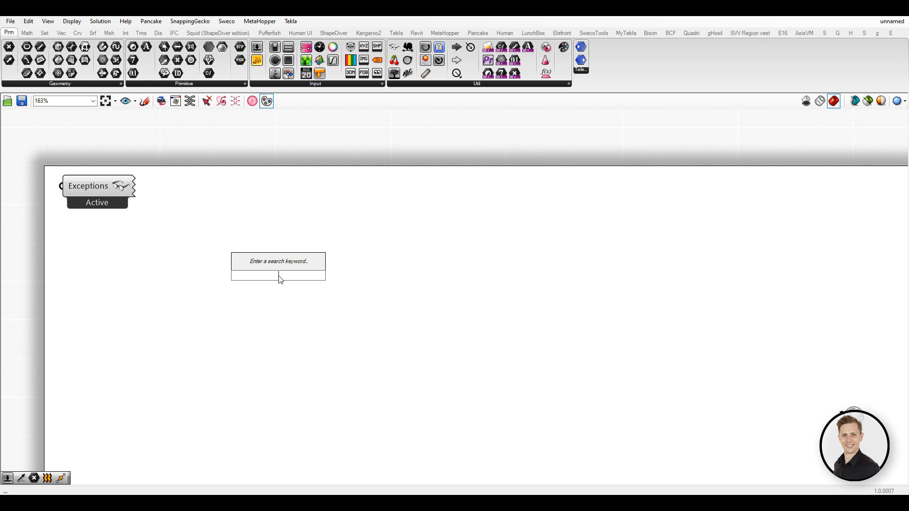
pyautogui.click(278, 261)
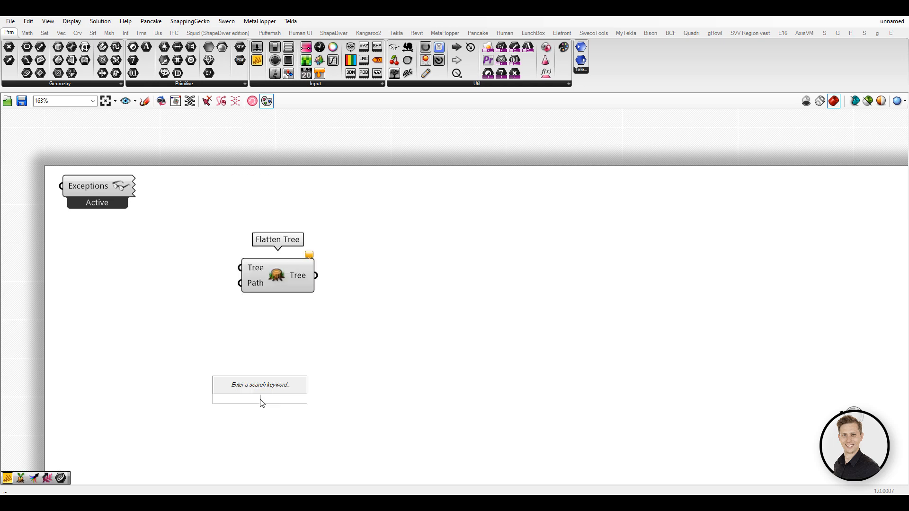
pyautogui.write('sim')
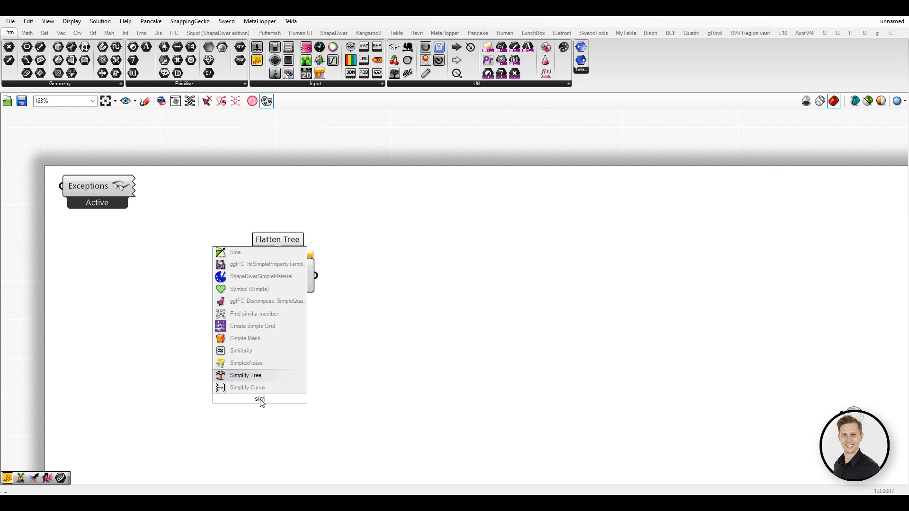
pyautogui.click(245, 375)
pyautogui.write('shi')
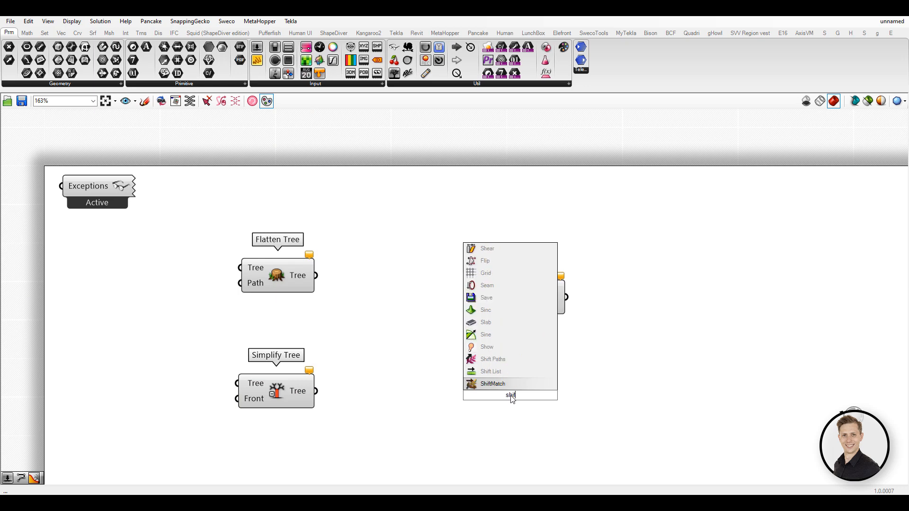
pyautogui.click(490, 371)
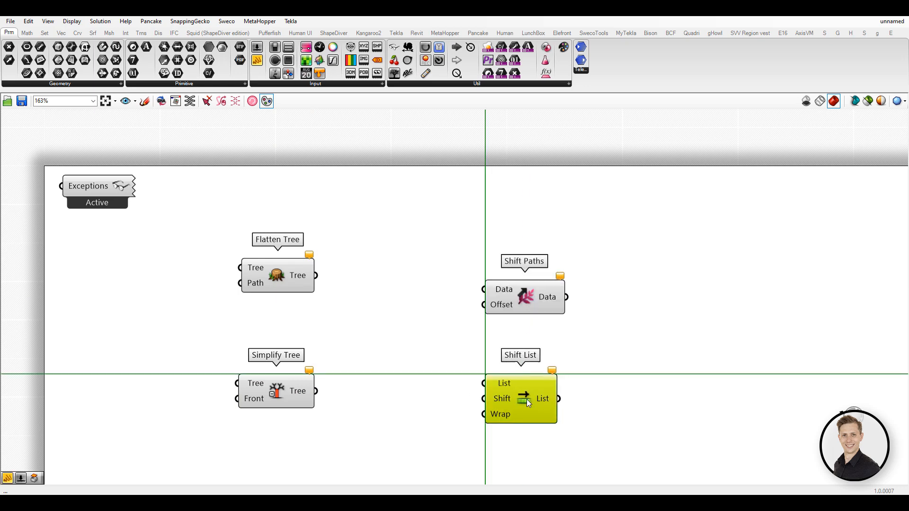
pyautogui.scroll(3)
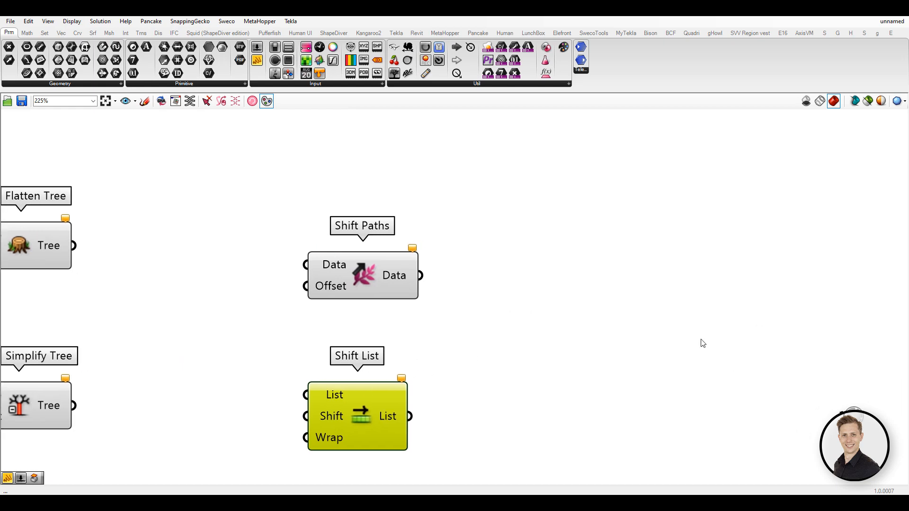
pyautogui.scroll(-3)
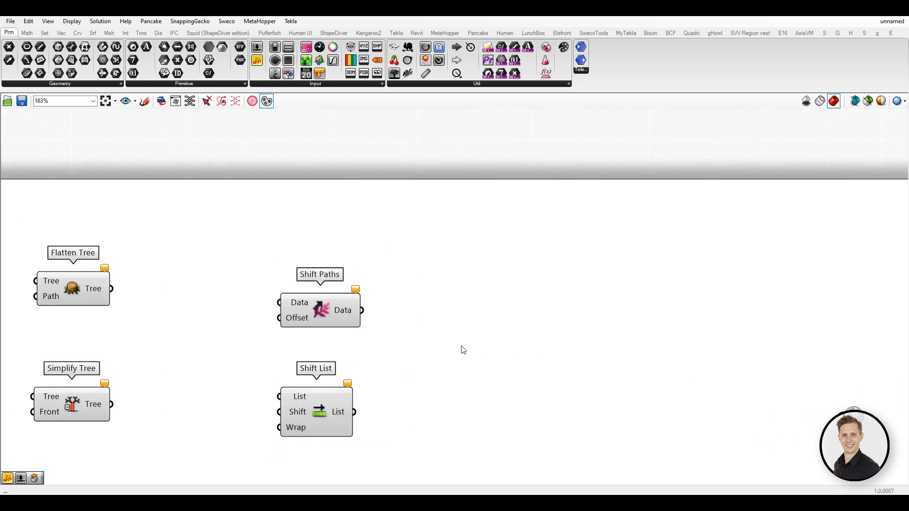
pyautogui.doubleClick(469, 339)
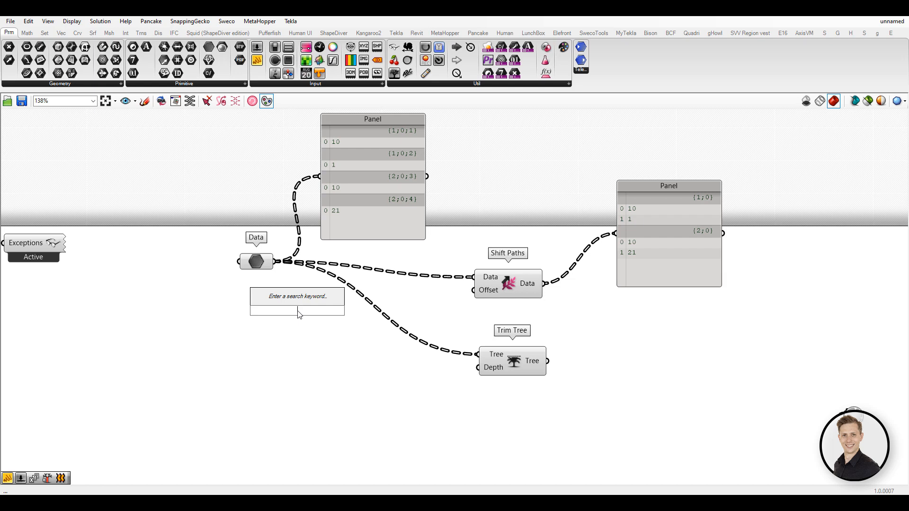
# Create a Number Slider at -2 and wire it to the Shift Paths Offset
pyautogui.write('Number Slider')
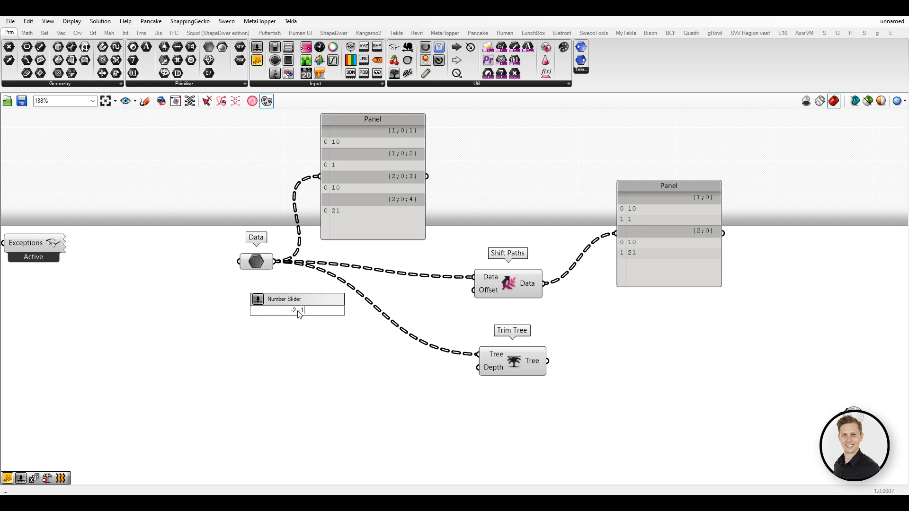
pyautogui.click(296, 304)
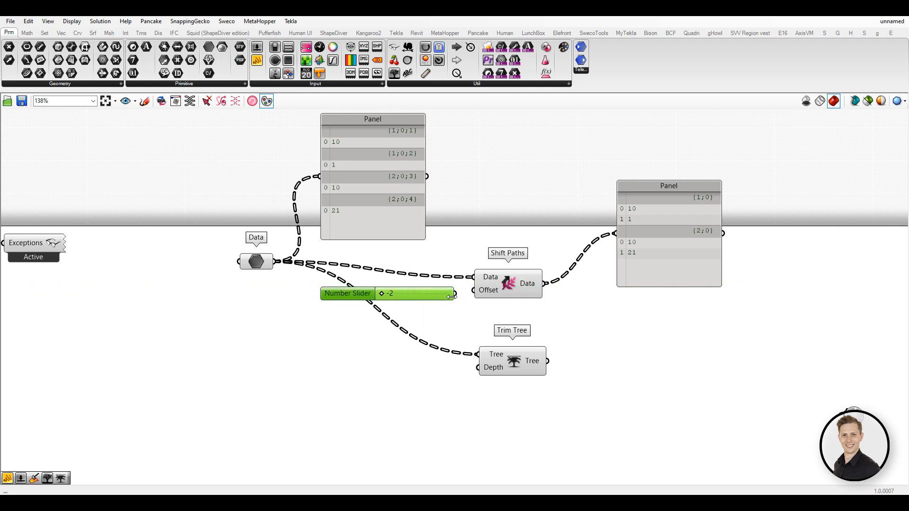
pyautogui.click(403, 394)
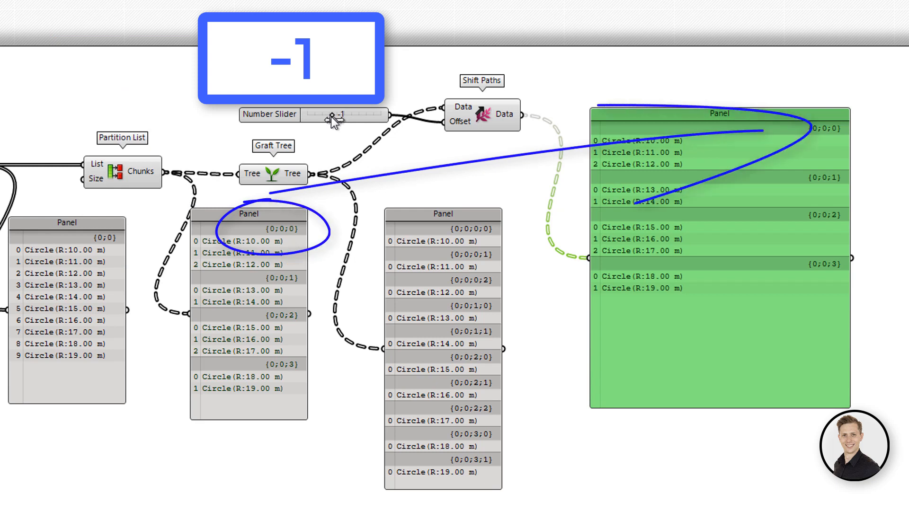
# Set the Shift Paths offset slider to 0, then 3, and add Loft
pyautogui.moveTo(330, 114); pyautogui.dragTo(343, 114)
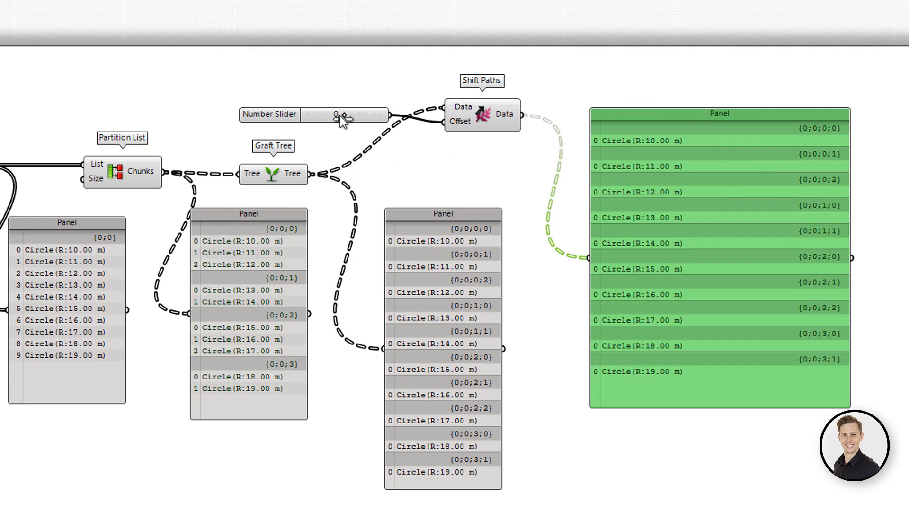
pyautogui.moveTo(336, 116); pyautogui.dragTo(362, 116)
pyautogui.write('loft')
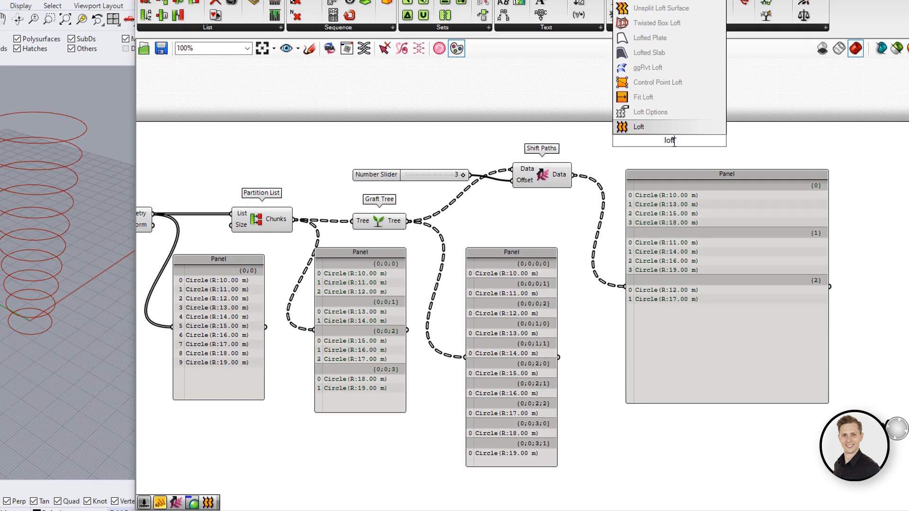
pyautogui.click(638, 126)
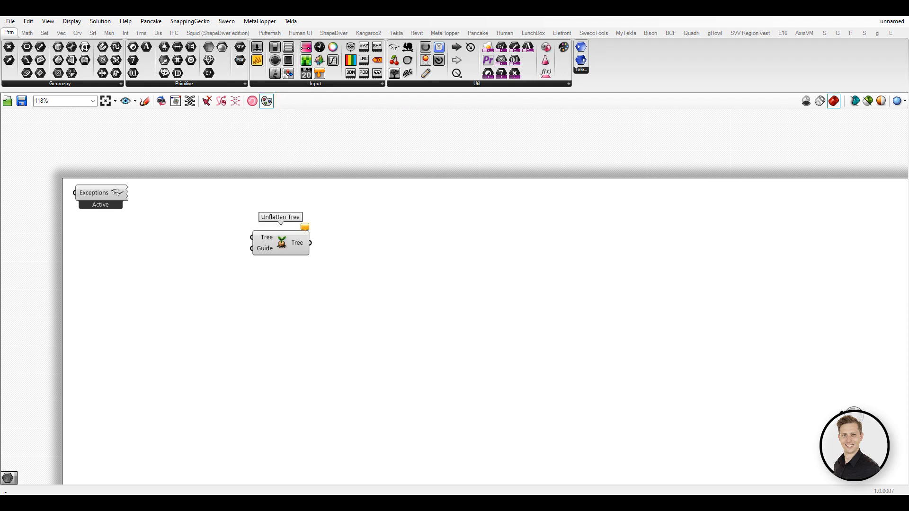
# Add a Curve parameter, Entwine, and a wire Relay feeding Unflatten Tree
pyautogui.scroll(3)
pyautogui.write('curve')
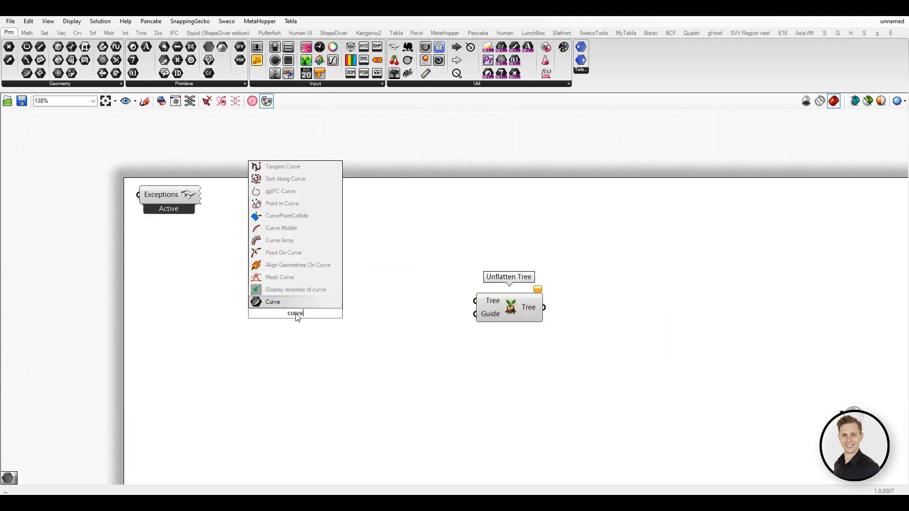
pyautogui.click(272, 302)
pyautogui.write('en')
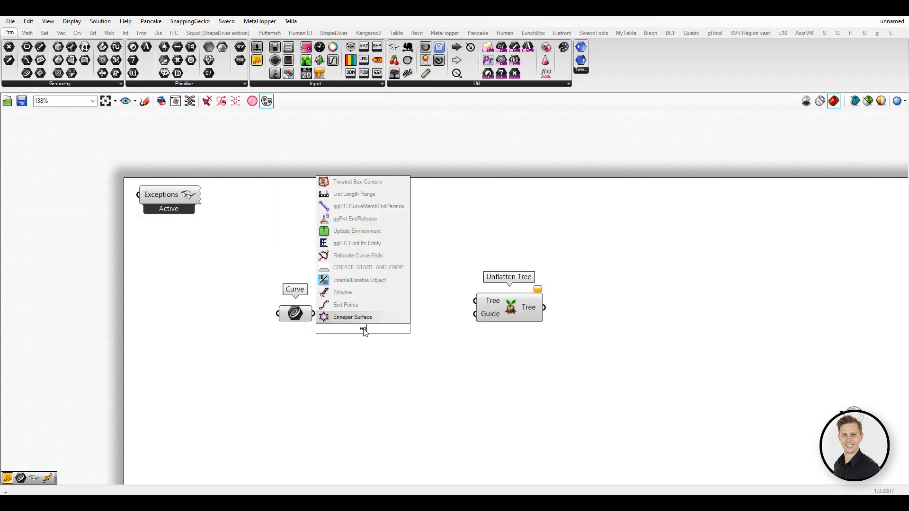
pyautogui.click(342, 292)
pyautogui.write('relay')
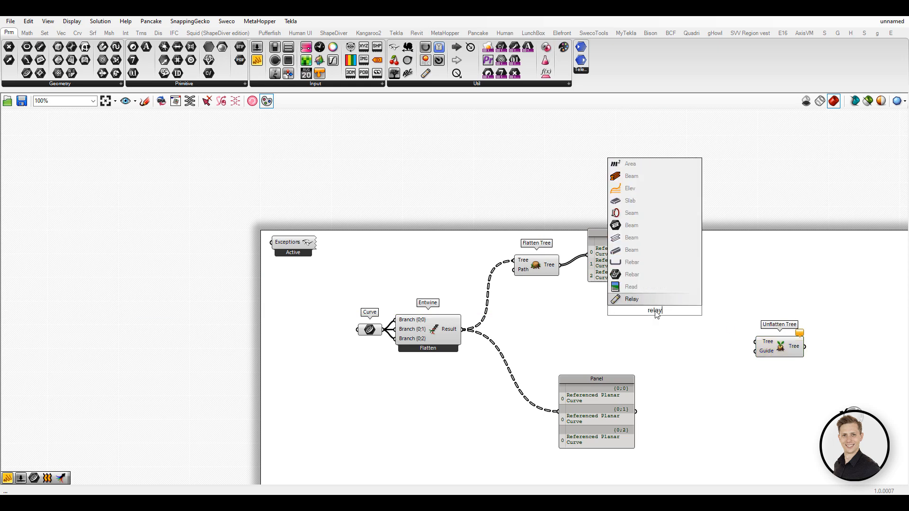
pyautogui.click(630, 298)
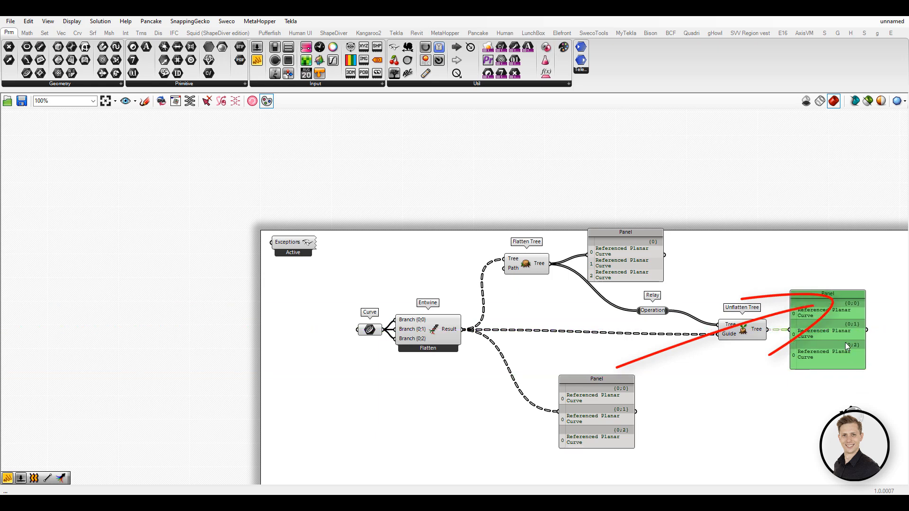
pyautogui.moveTo(847, 346)
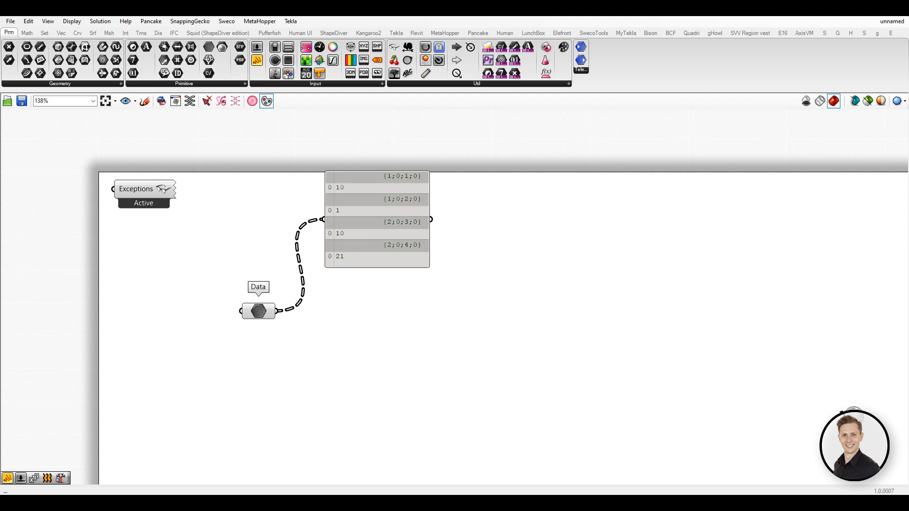
# Add a Path Mapper flattening {A;B;C;D} to {0}, then insert Simplify Tree before it
pyautogui.doubleClick(480, 313)
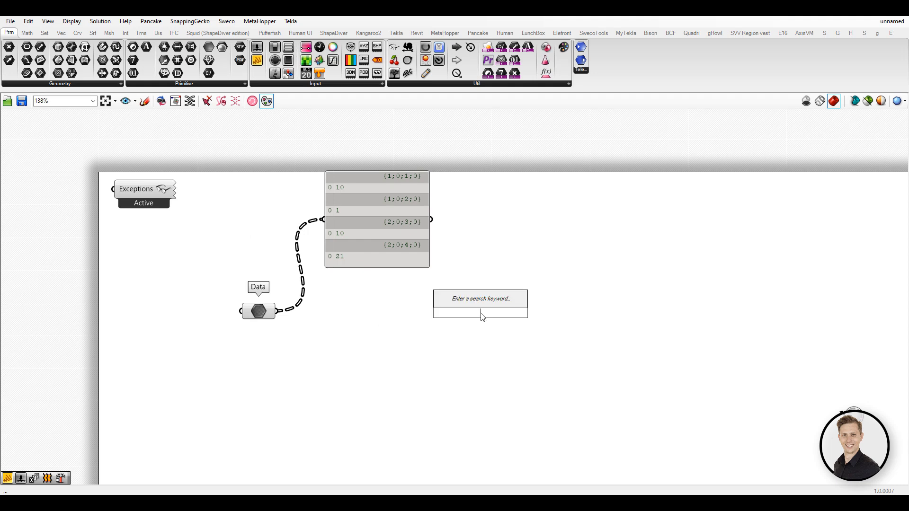
pyautogui.write('pat')
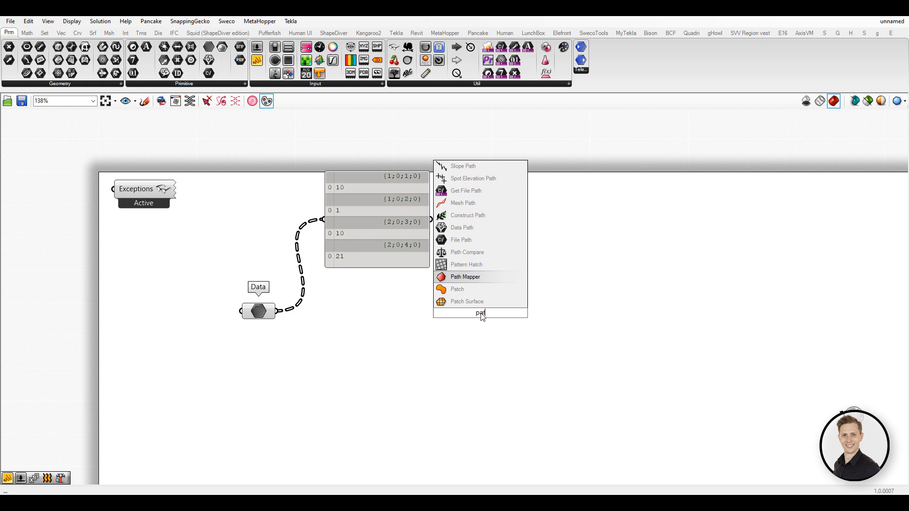
pyautogui.click(465, 277)
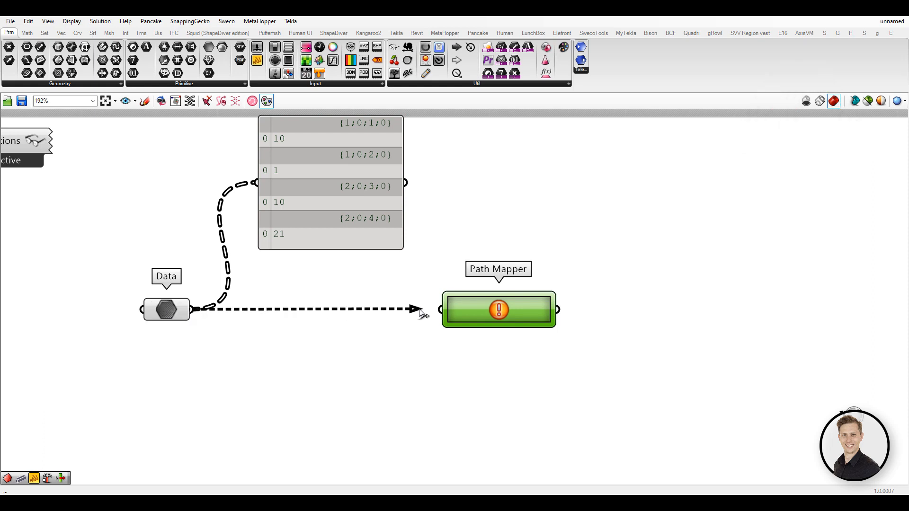
pyautogui.rightClick(497, 309)
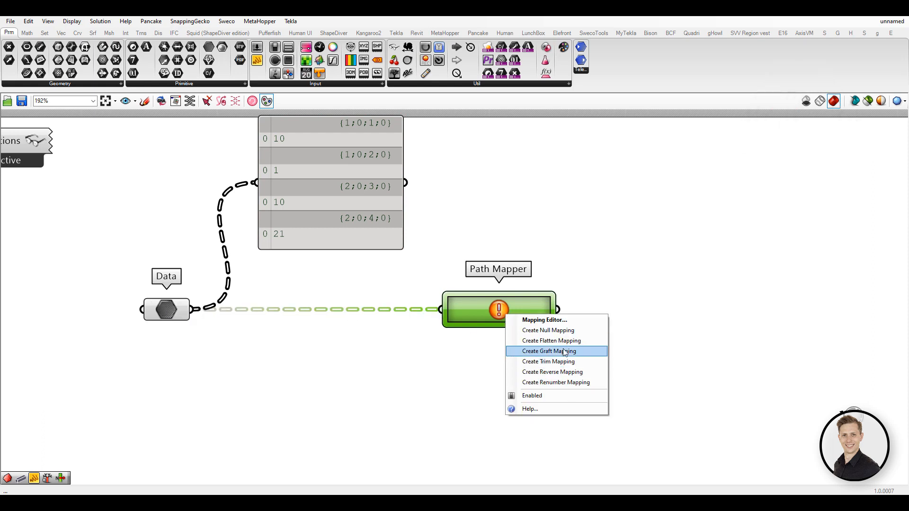
pyautogui.click(548, 351)
pyautogui.write('sim')
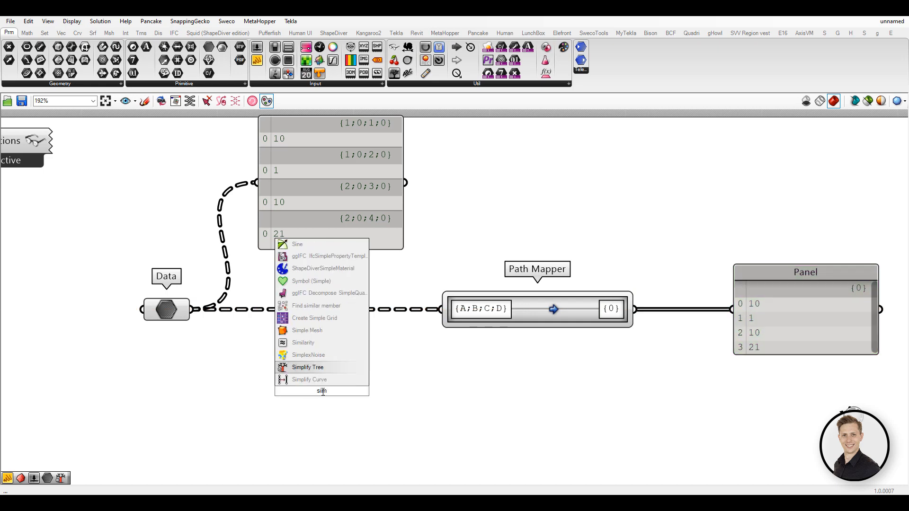
pyautogui.click(308, 367)
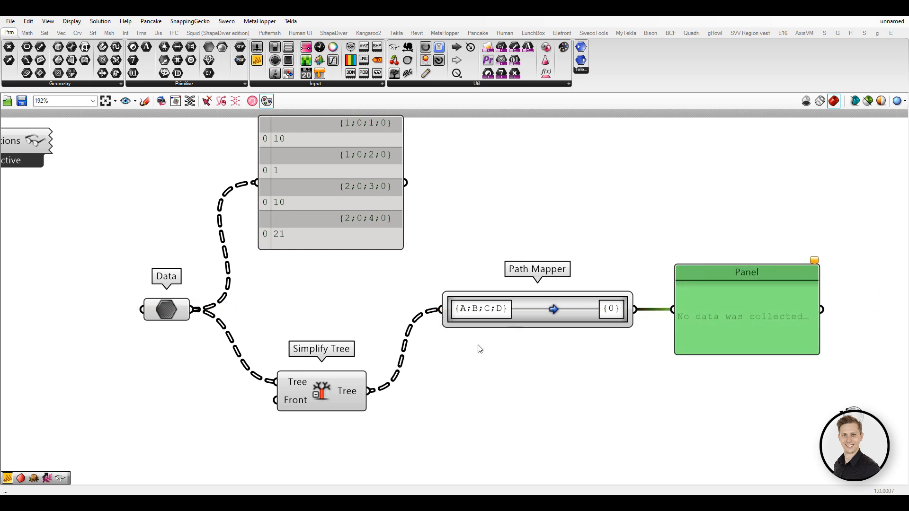
pyautogui.moveTo(195, 310)
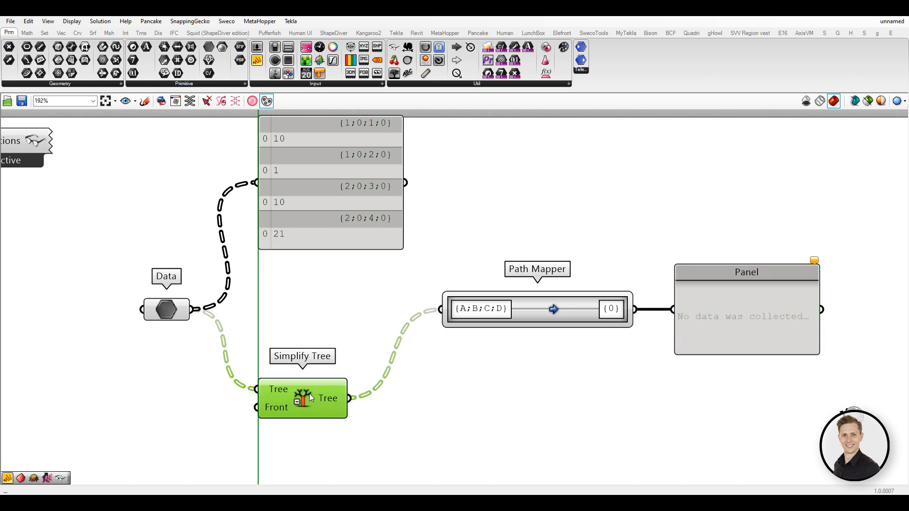
pyautogui.scroll(-3)
pyautogui.write('tree ex')
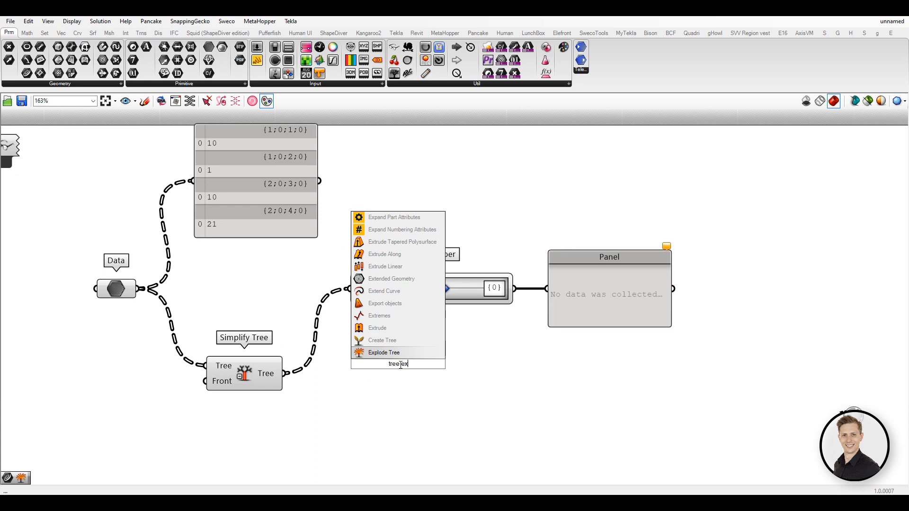
# Feed Simplify Tree into Explode Tree and match outputs to its five branches {1;1;0}–{2;4;1}
pyautogui.click(384, 352)
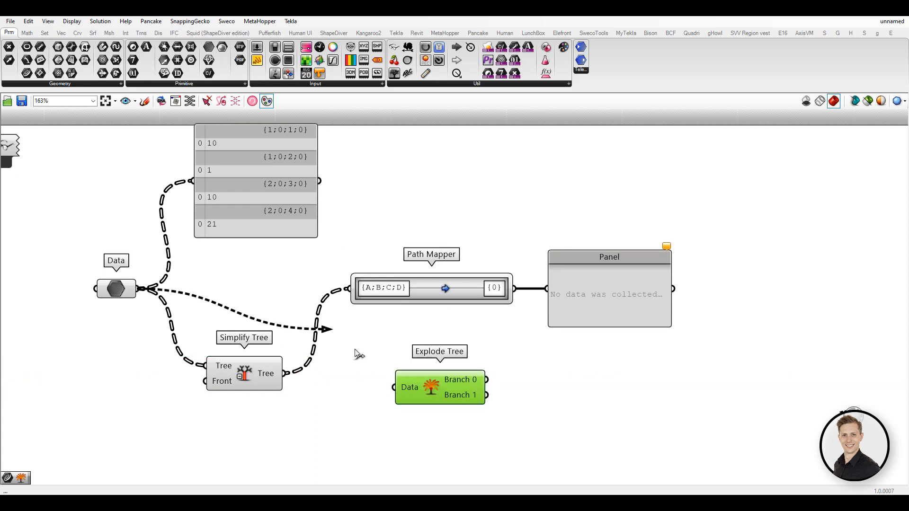
pyautogui.rightClick(439, 387)
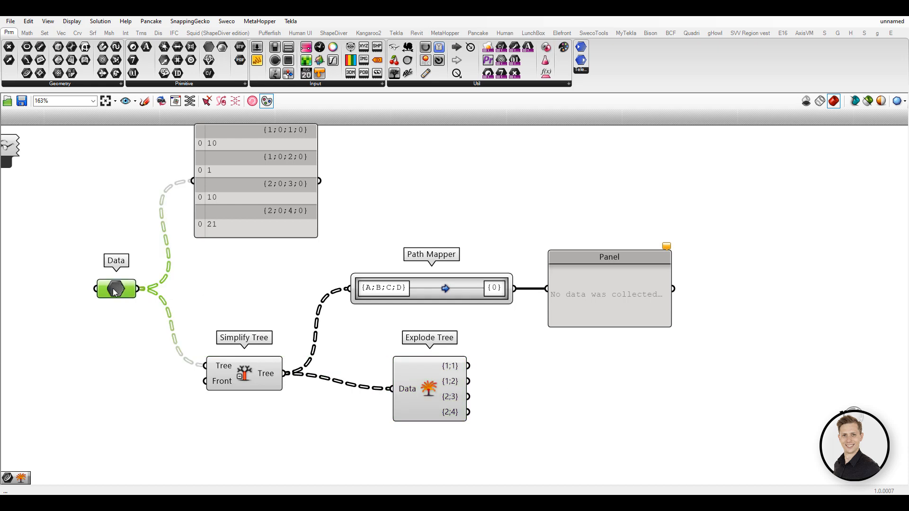
pyautogui.doubleClick(116, 289)
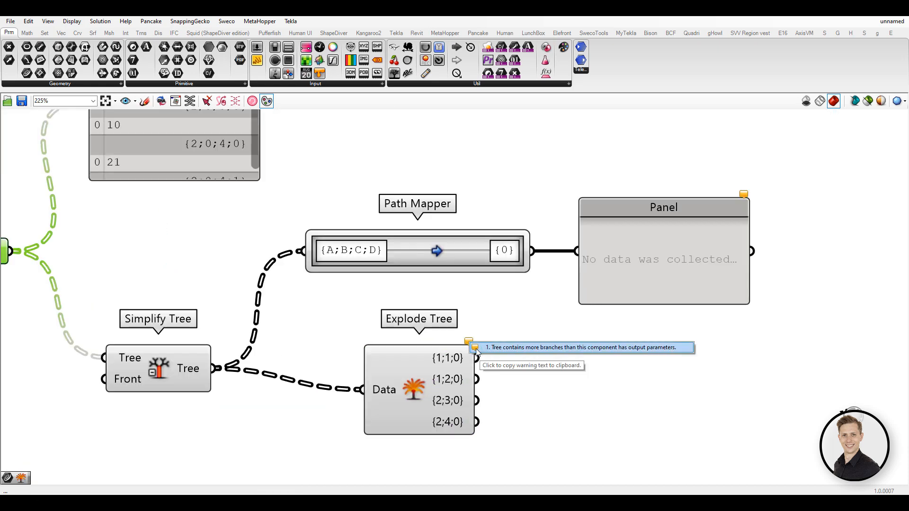
pyautogui.scroll(3)
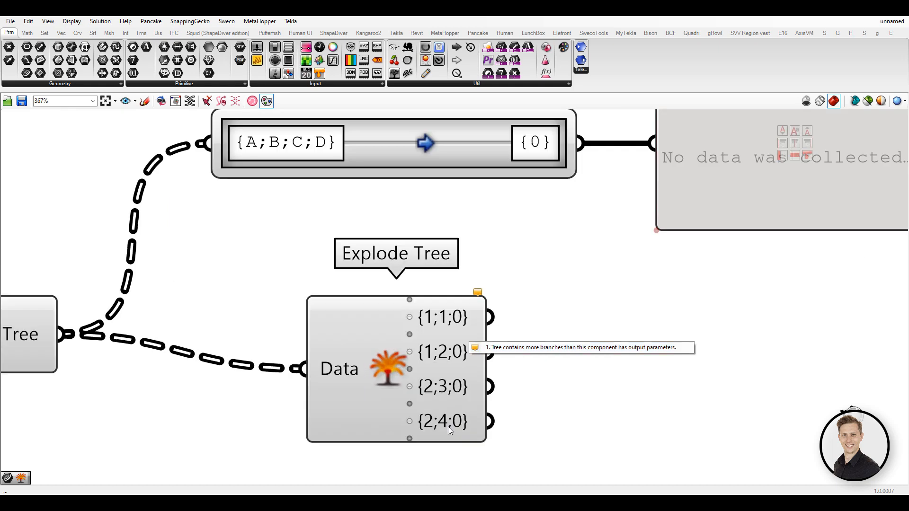
pyautogui.scroll(-3)
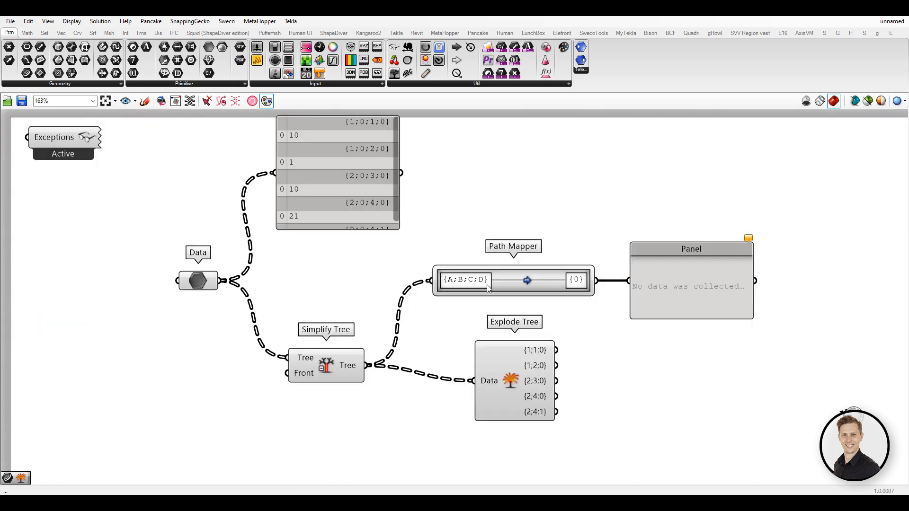
# Add an {A;B;C} source rule to the Path Mapper and map both sources to {0}
pyautogui.doubleClick(464, 279)
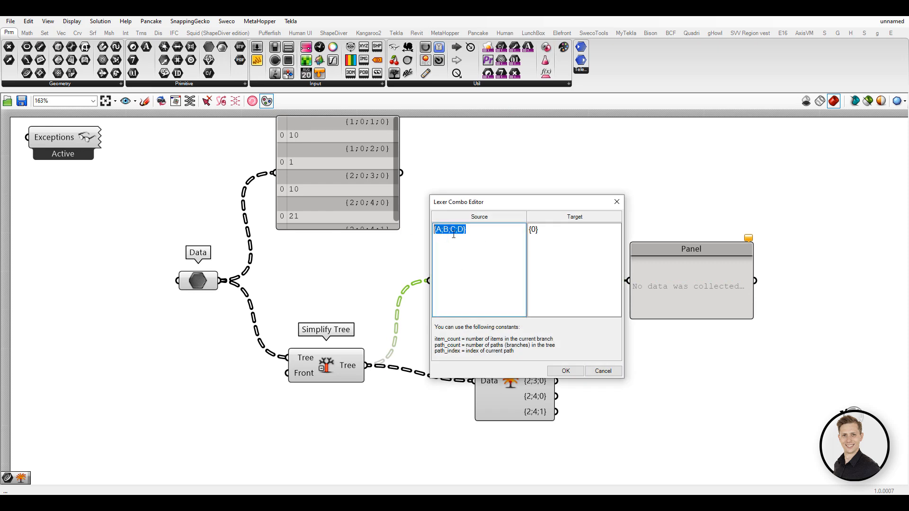
pyautogui.write('{A;B;C;D}')
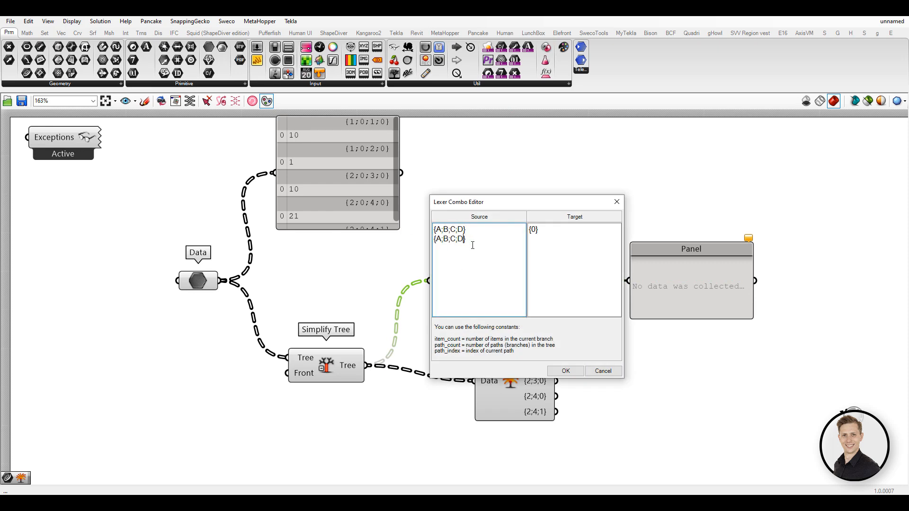
pyautogui.click(565, 371)
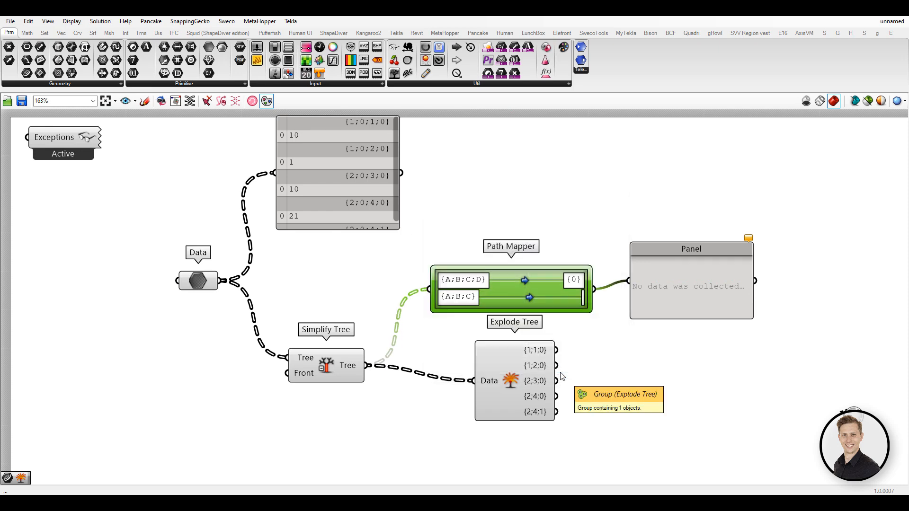
pyautogui.rightClick(510, 281)
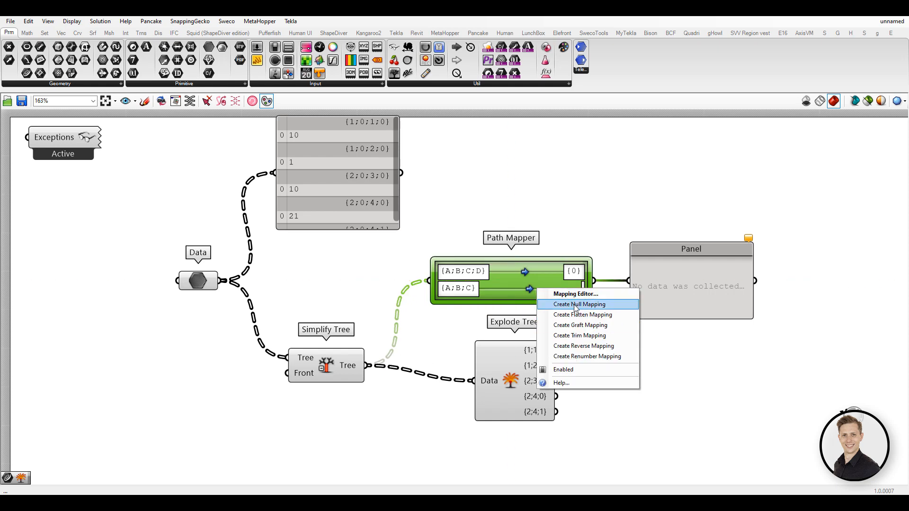
pyautogui.click(578, 304)
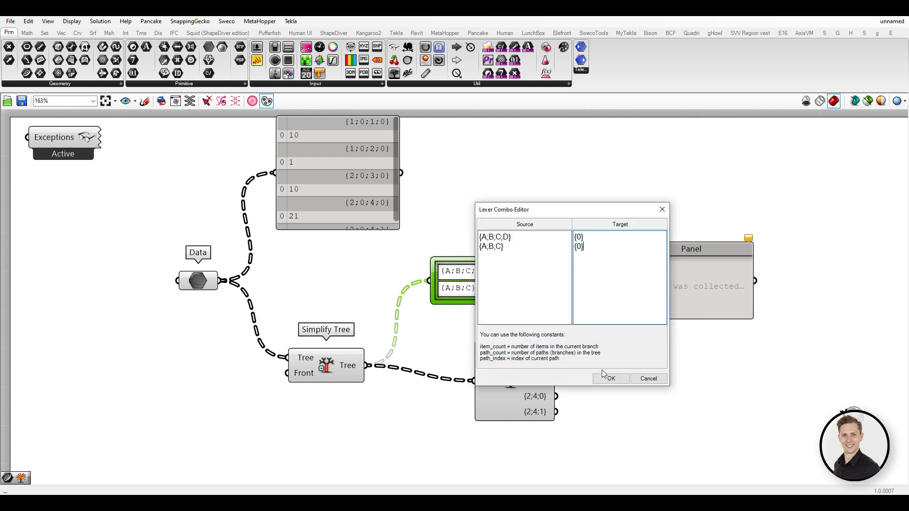
pyautogui.click(610, 378)
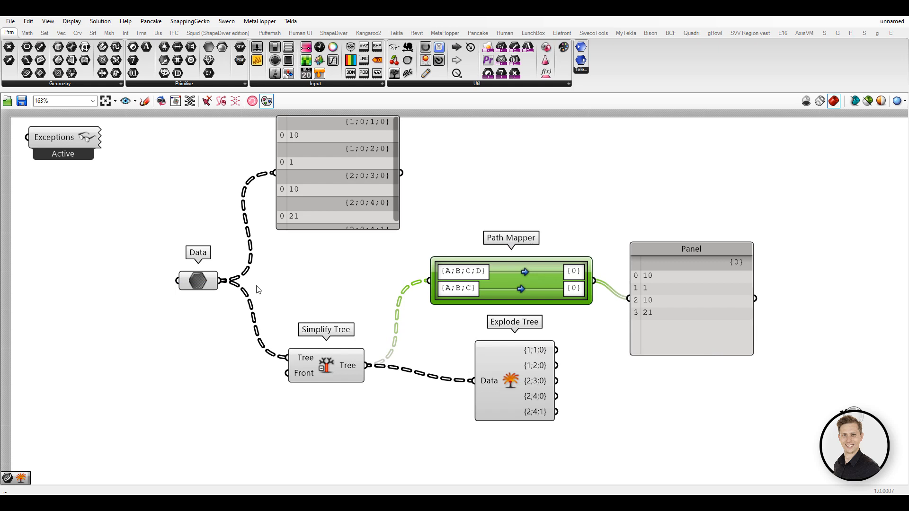
pyautogui.moveTo(449, 281)
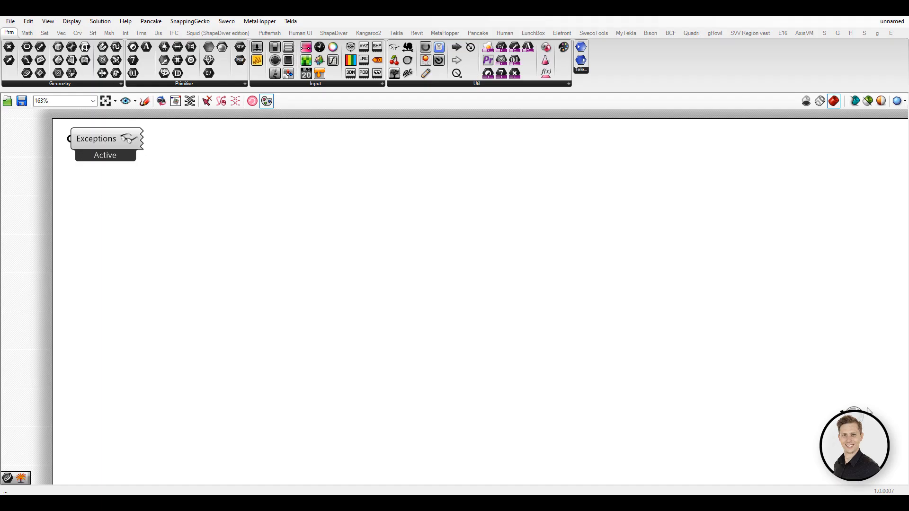
# Fill a one-value panel and extend the second panel to six numbers for Addition
pyautogui.doubleClick(230, 226)
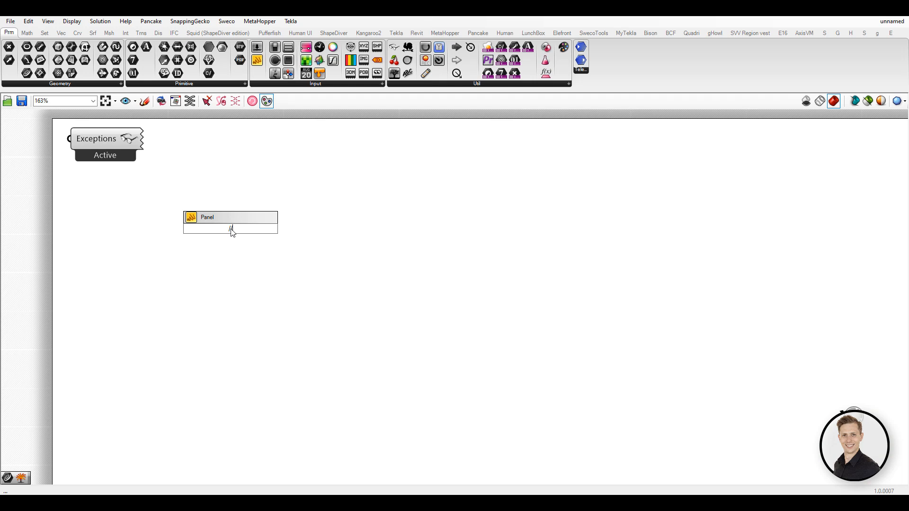
pyautogui.doubleClick(230, 228)
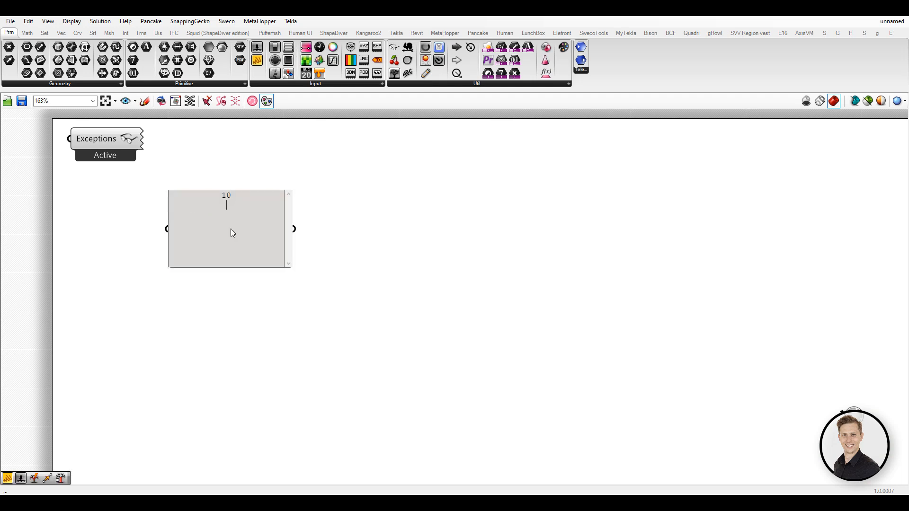
pyautogui.click(227, 231)
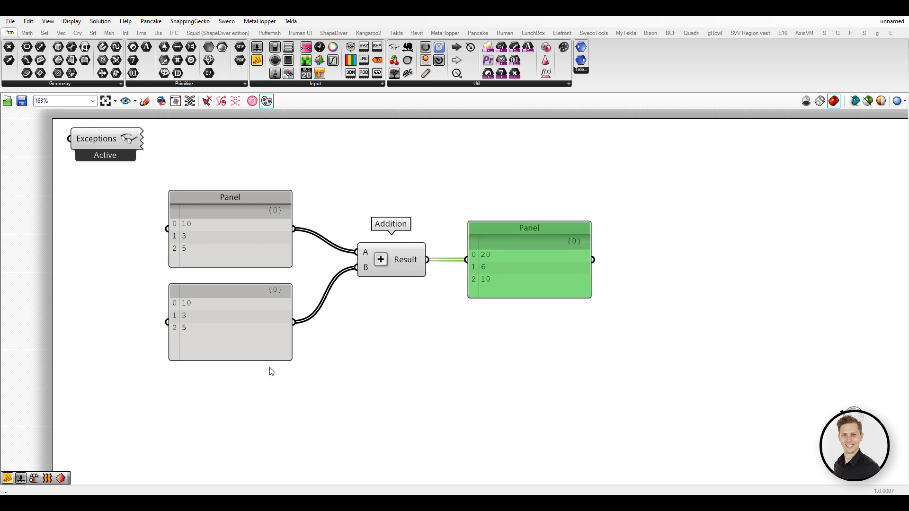
pyautogui.doubleClick(229, 322)
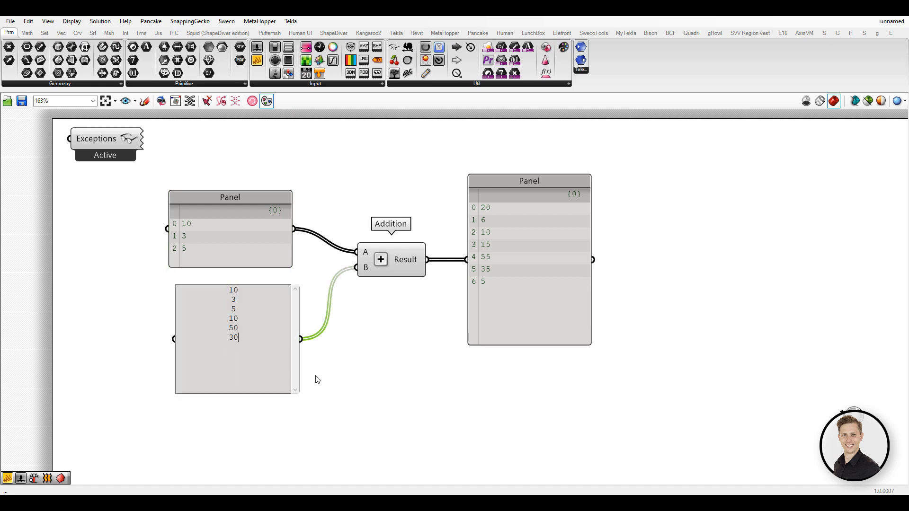
pyautogui.click(230, 226)
pyautogui.write('lon')
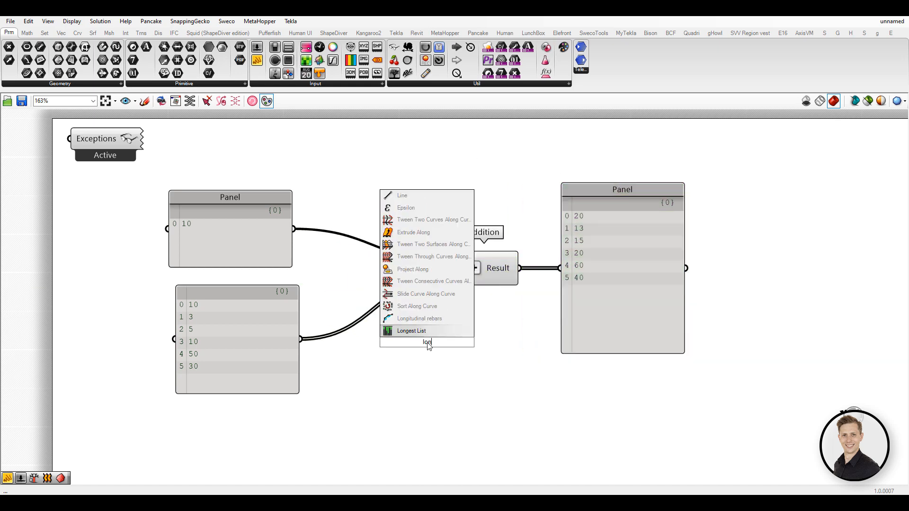
# Insert Longest List ahead of Addition so the value 10 repeats to six items
pyautogui.click(410, 331)
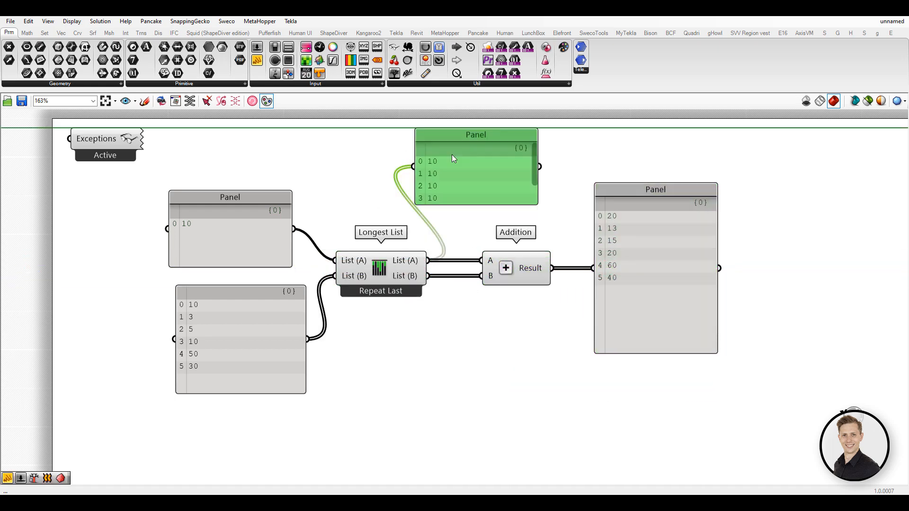
pyautogui.scroll(-3)
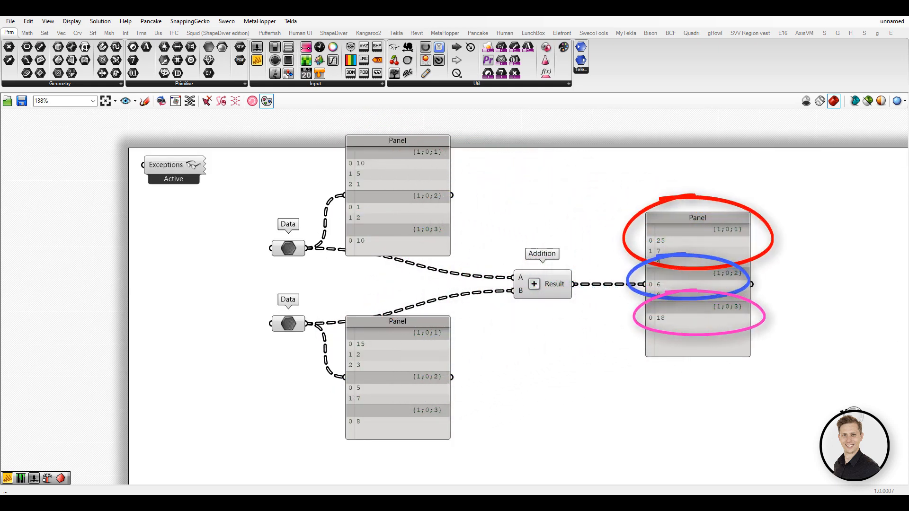
# Set the second Data parameter to one branch {0;1} holding 15, 2, 3
pyautogui.rightClick(288, 323)
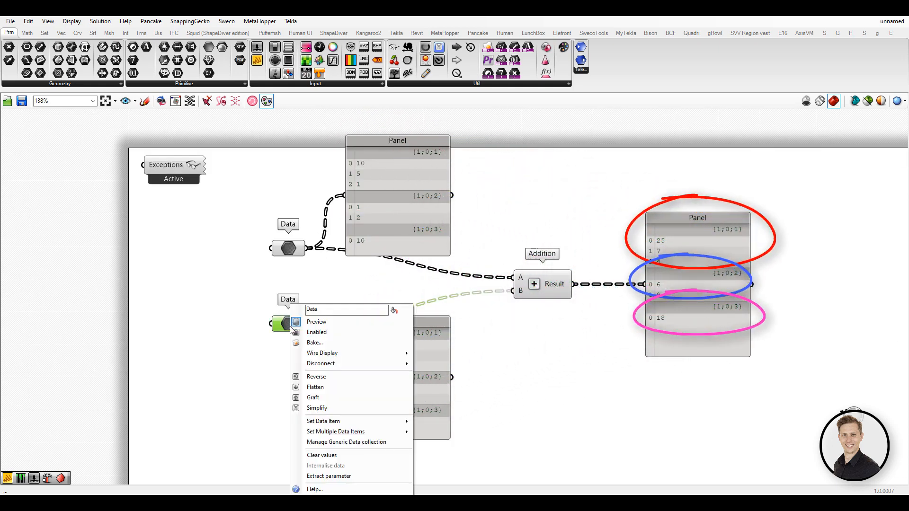
pyautogui.click(336, 432)
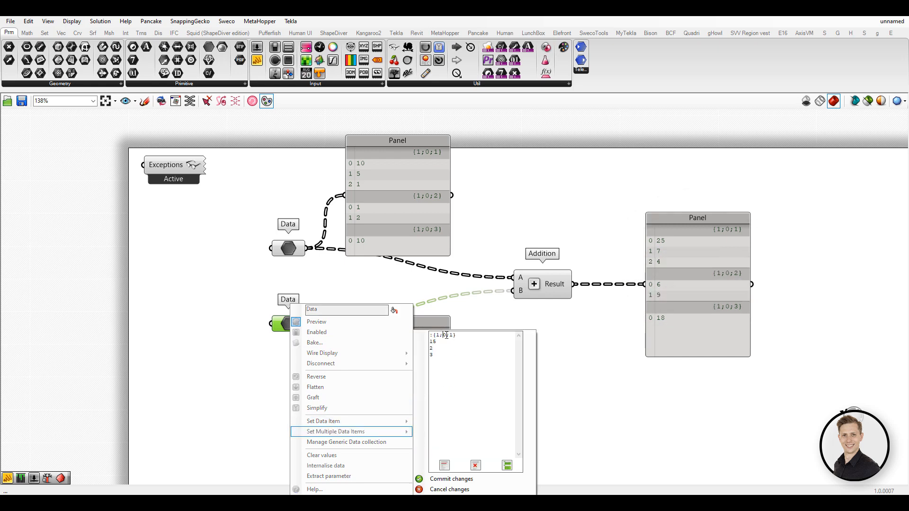
pyautogui.click(450, 478)
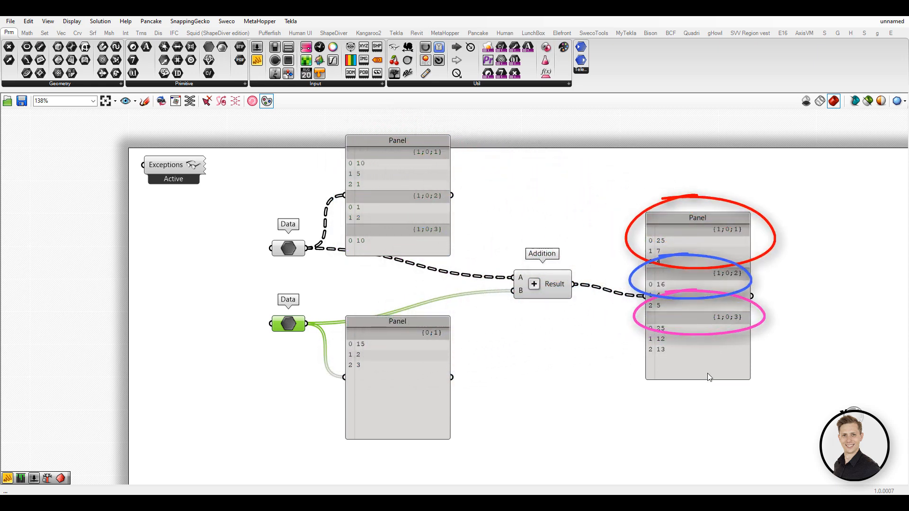
pyautogui.moveTo(712, 375)
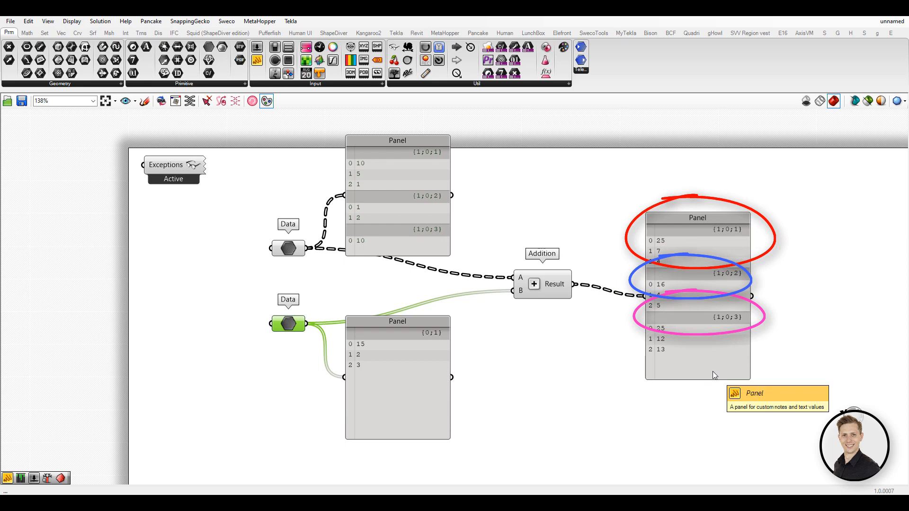
pyautogui.moveTo(505, 395)
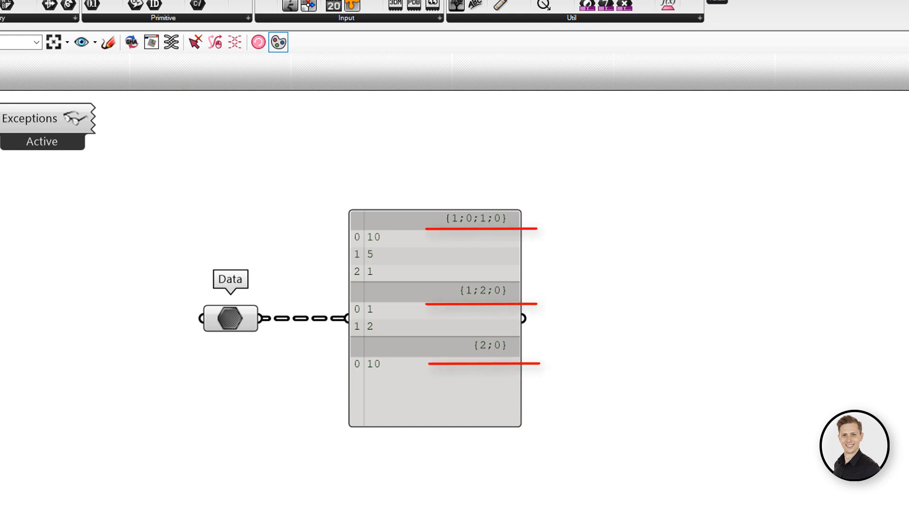
pyautogui.moveTo(240, 322)
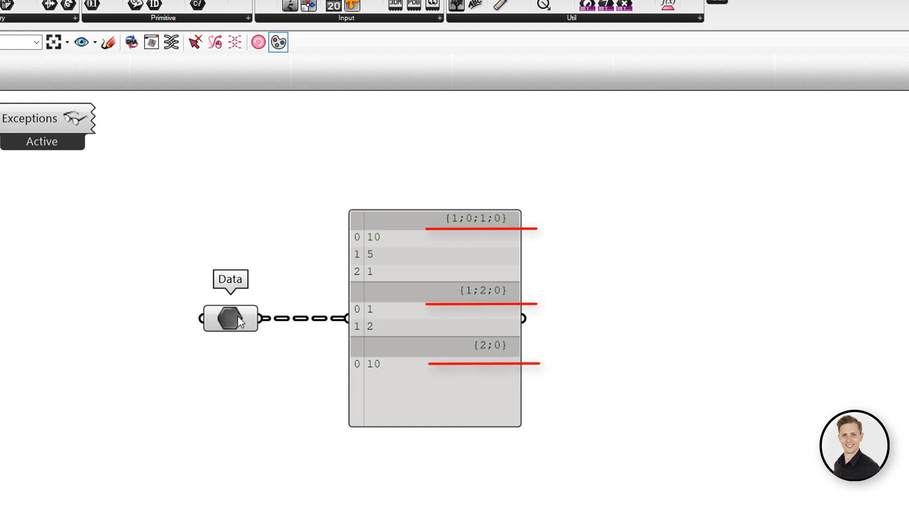
# Open the options of the Data parameter with paths {1;0;1;0}, {1;2;0}, {2;0}
pyautogui.rightClick(230, 318)
pyautogui.write('learngrass')
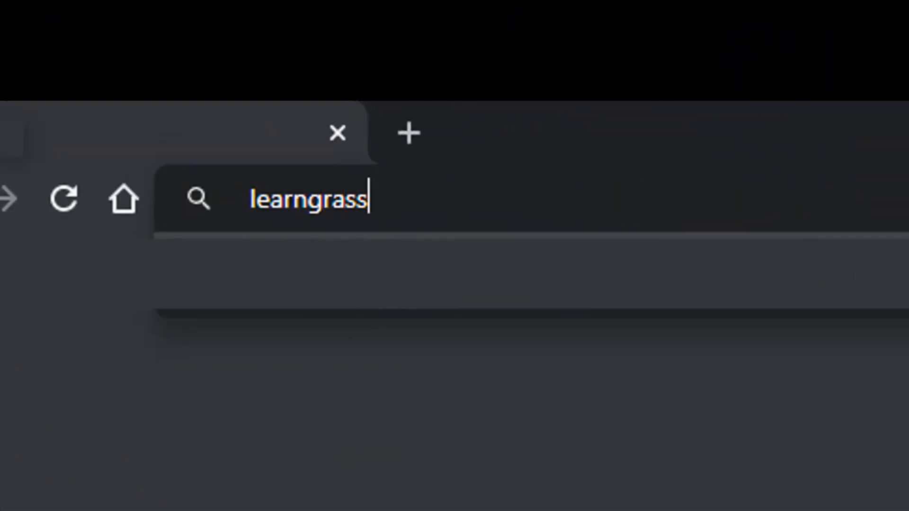
# Load learngrasshopper.com in the browser
pyautogui.press('Return')
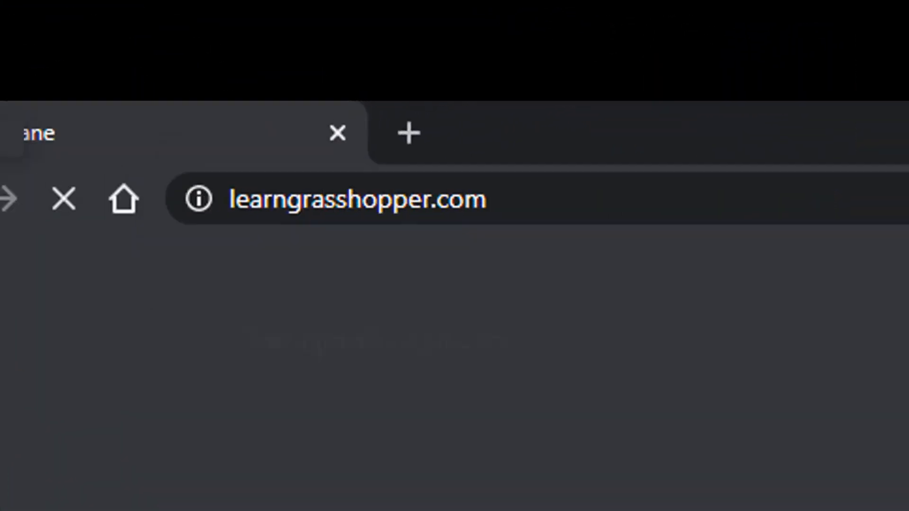